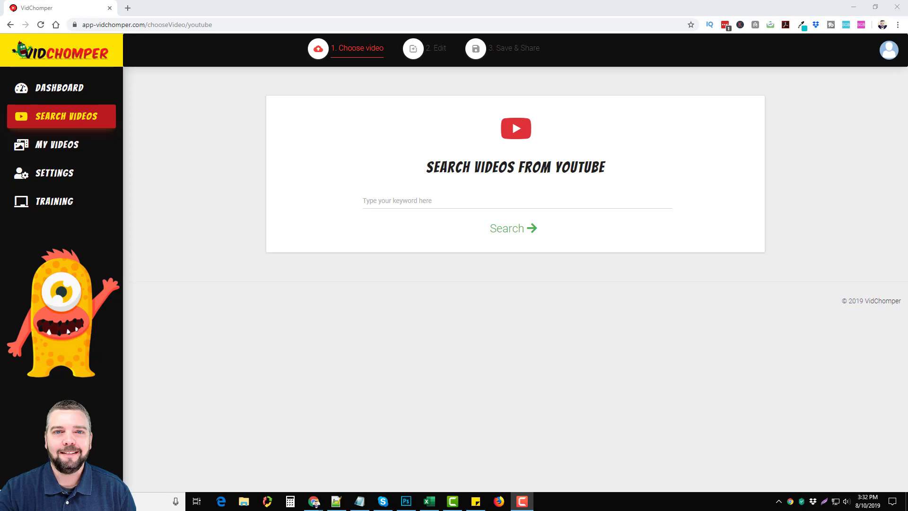
{"action": "mouse_move", "coordinate": [170, 295]}
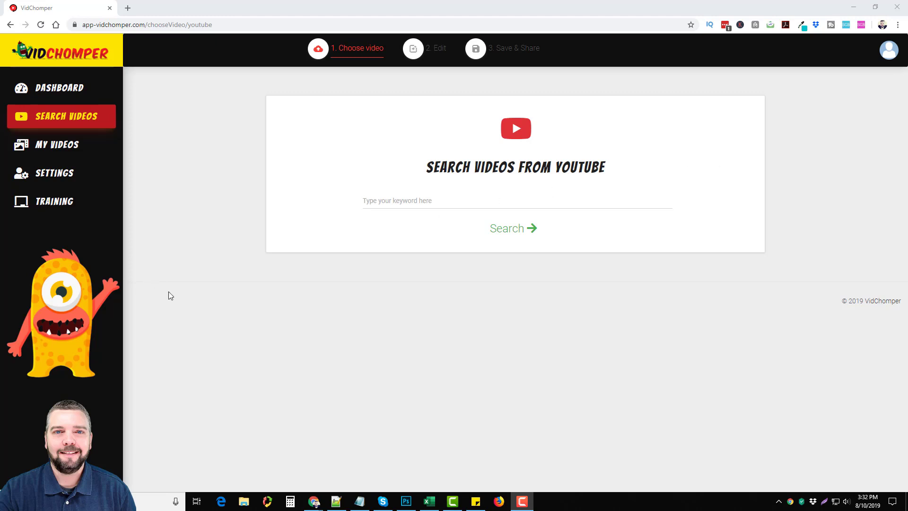
{"action": "mouse_move", "coordinate": [487, 322]}
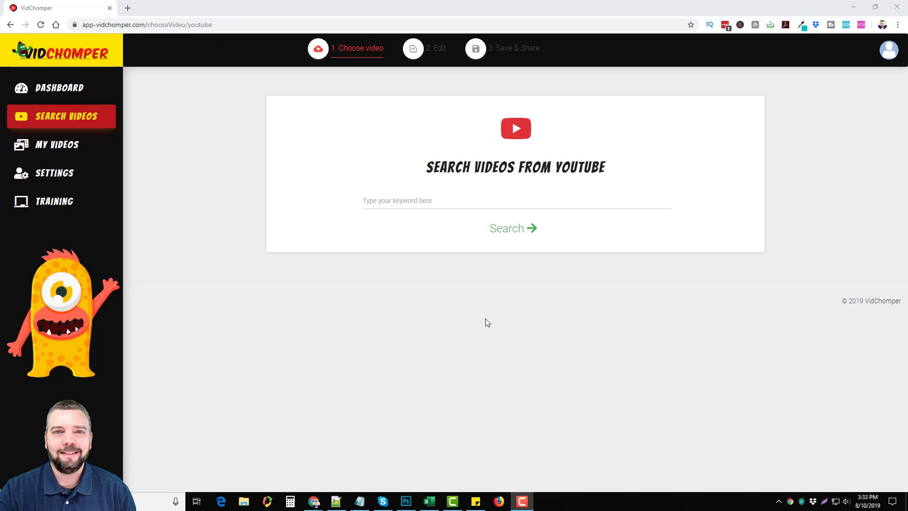
Search YouTube for 'cbd oil' in VidChomper.
{"action": "left_click", "coordinate": [516, 200]}
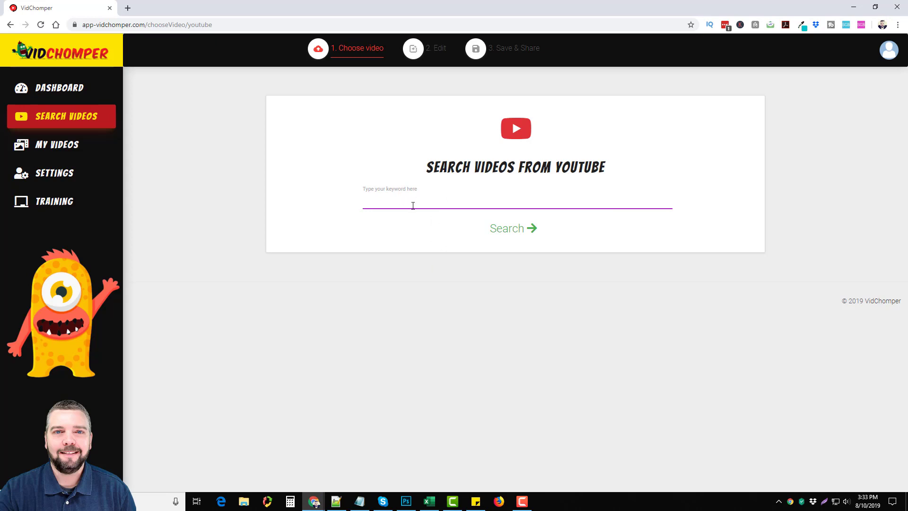
{"action": "left_click", "coordinate": [515, 203]}
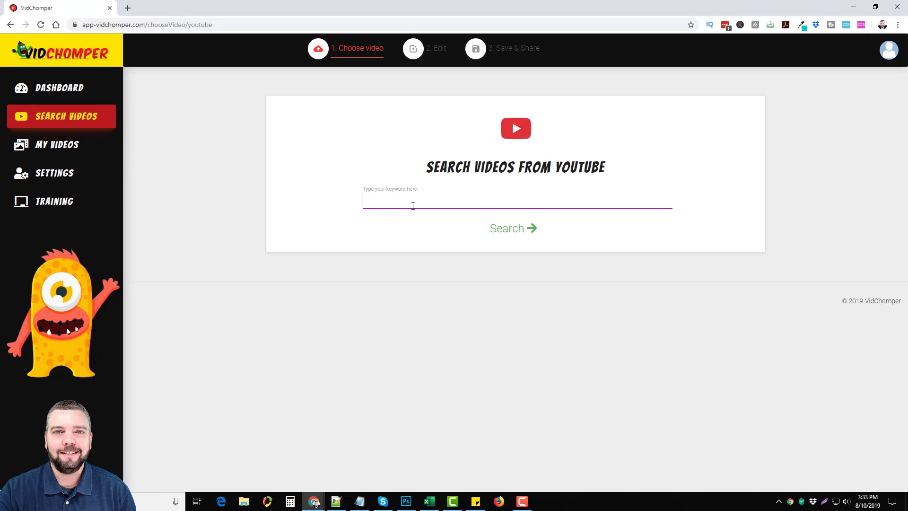
{"action": "type", "text": "cbd"}
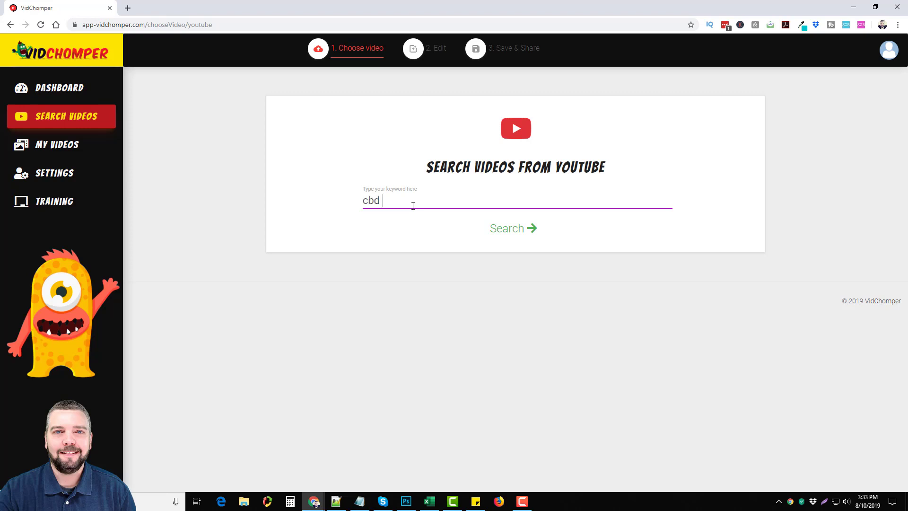
{"action": "type", "text": "oil"}
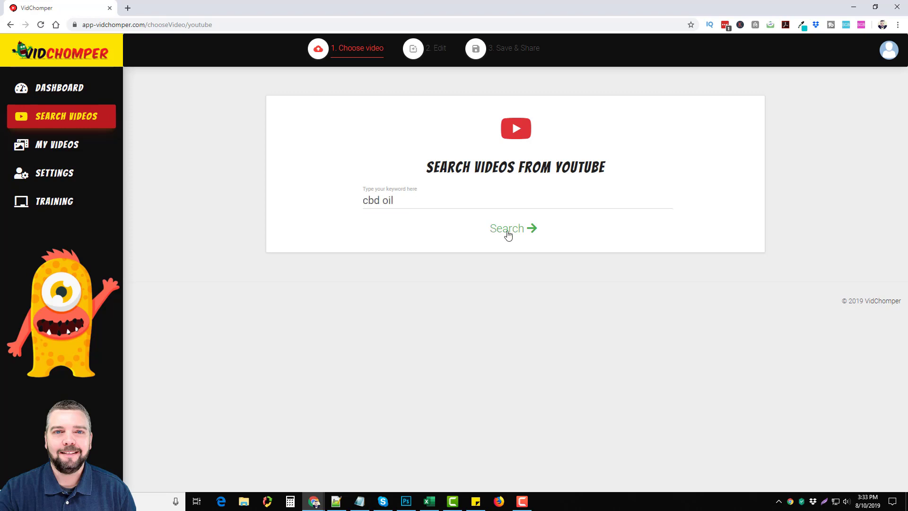
{"action": "left_click", "coordinate": [512, 228]}
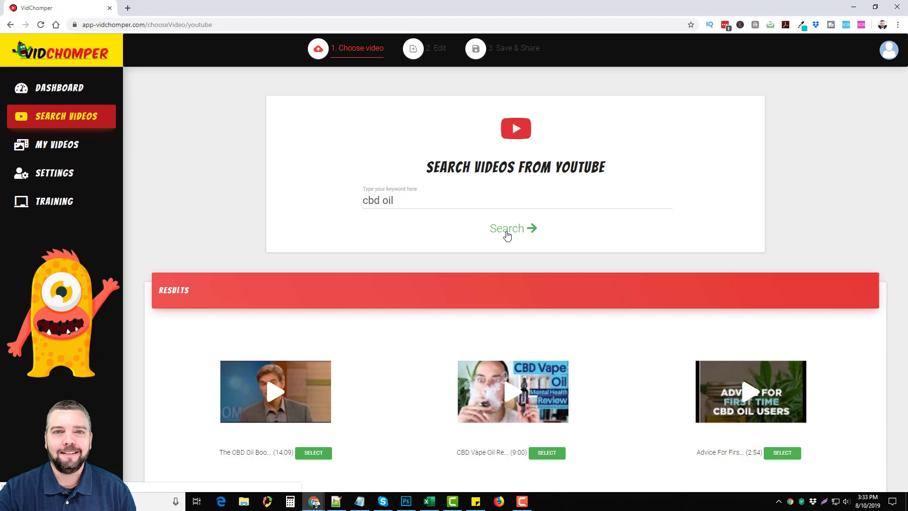
{"action": "mouse_move", "coordinate": [462, 335]}
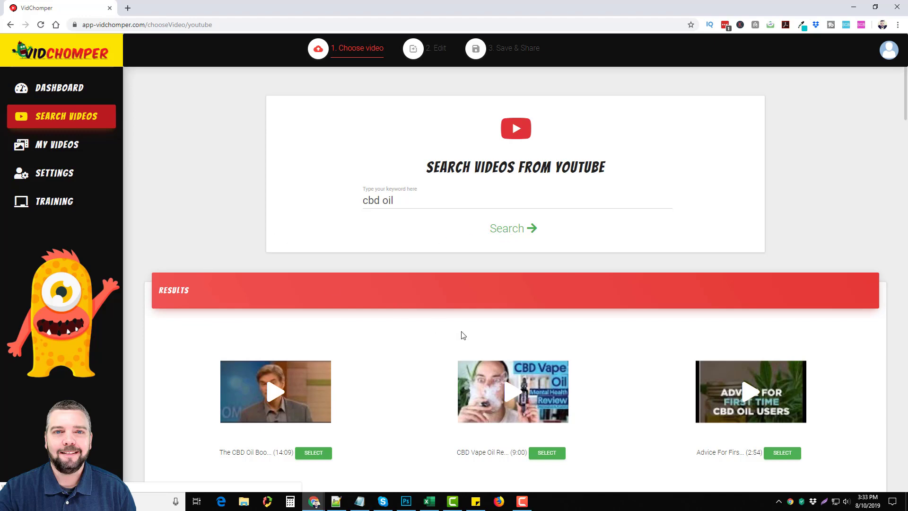
Scroll down through the full grid of cbd oil search results.
{"action": "scroll", "scroll_direction": "down", "scroll_amount": 3}
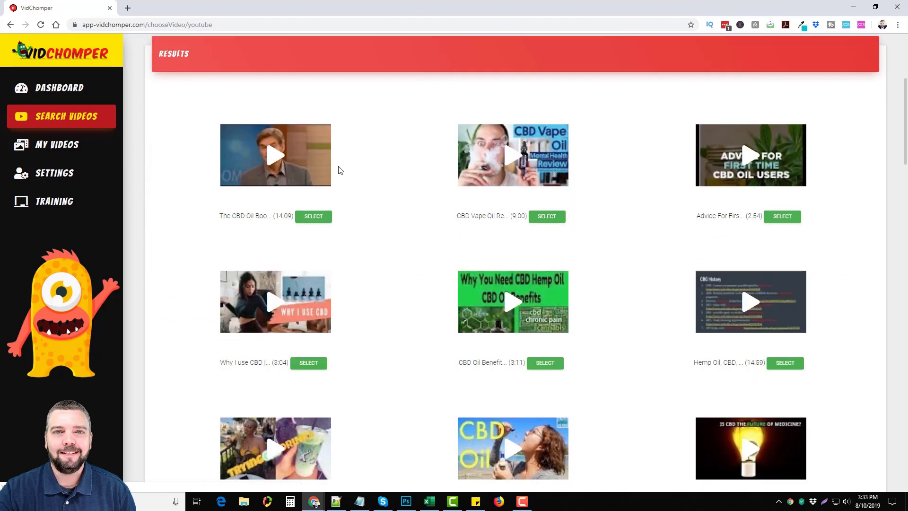
{"action": "scroll", "scroll_direction": "down", "scroll_amount": 3}
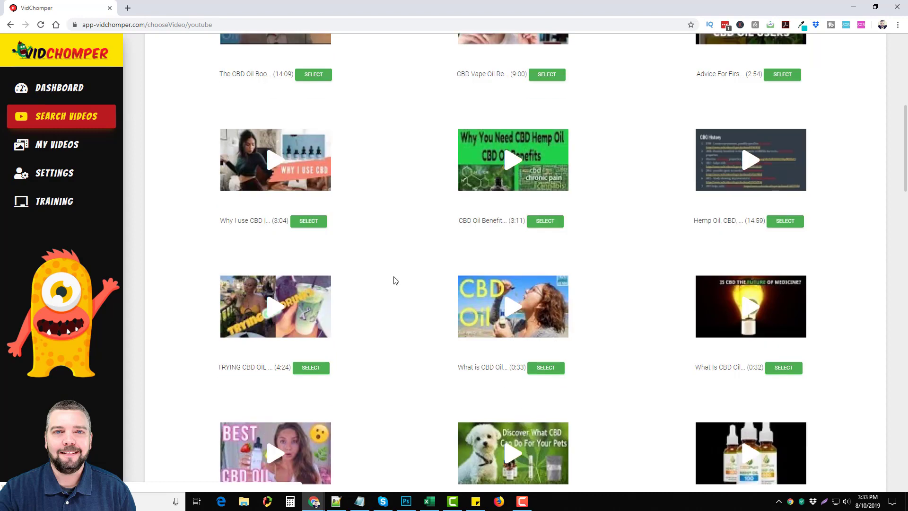
{"action": "scroll", "scroll_direction": "down", "scroll_amount": 3}
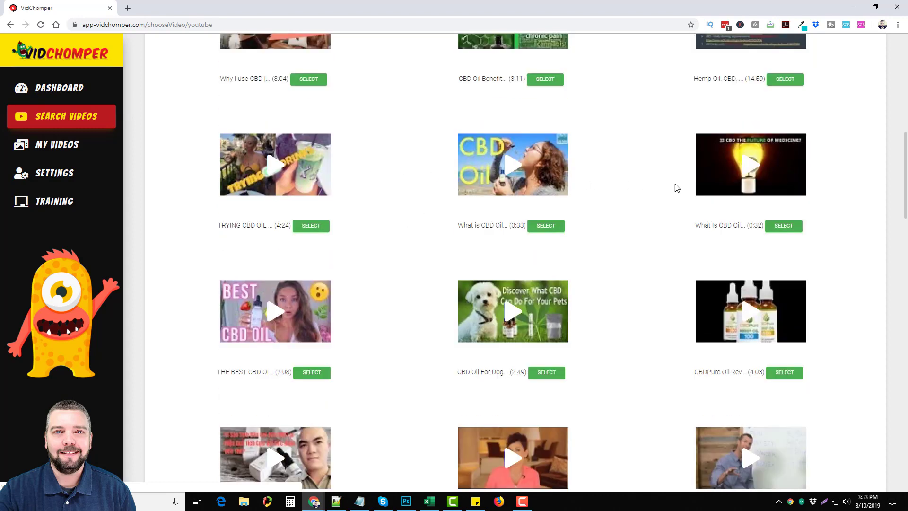
{"action": "mouse_move", "coordinate": [408, 258]}
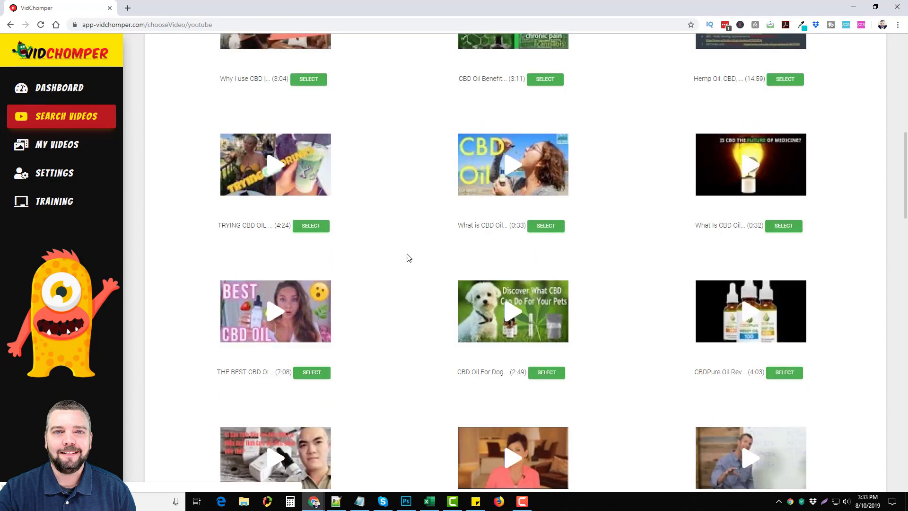
{"action": "scroll", "scroll_direction": "down", "scroll_amount": 3}
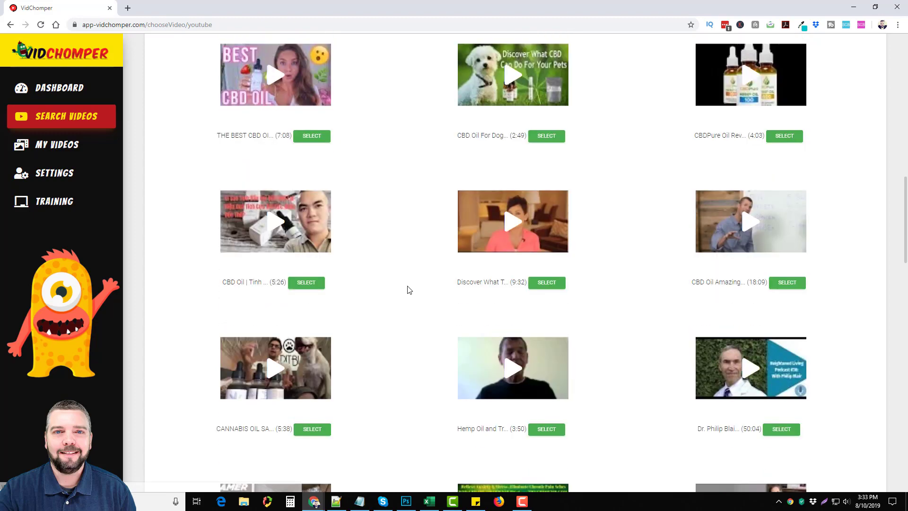
{"action": "scroll", "scroll_direction": "down", "scroll_amount": 3}
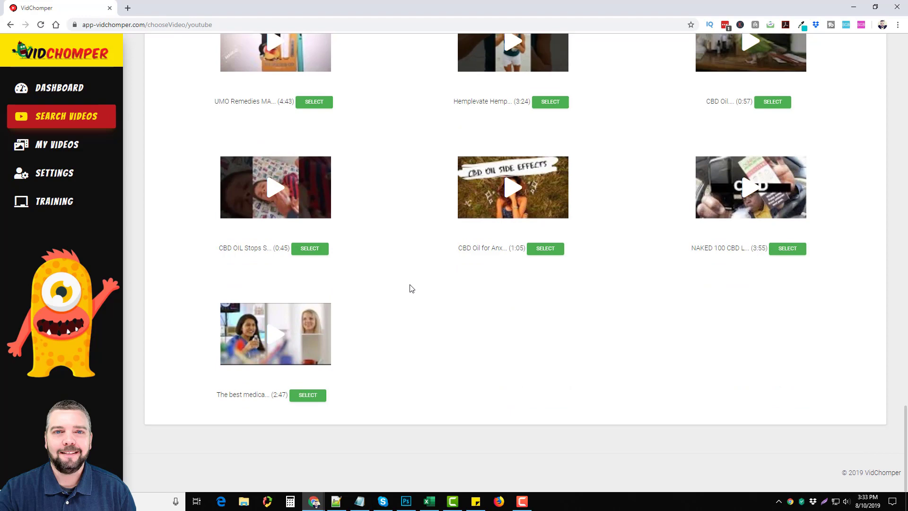
{"action": "scroll", "scroll_direction": "down", "scroll_amount": 3}
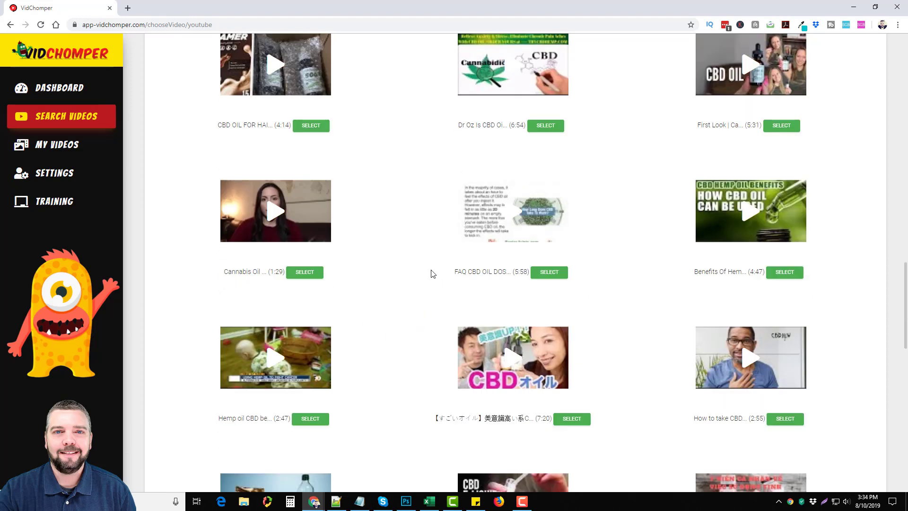
{"action": "mouse_move", "coordinate": [273, 215]}
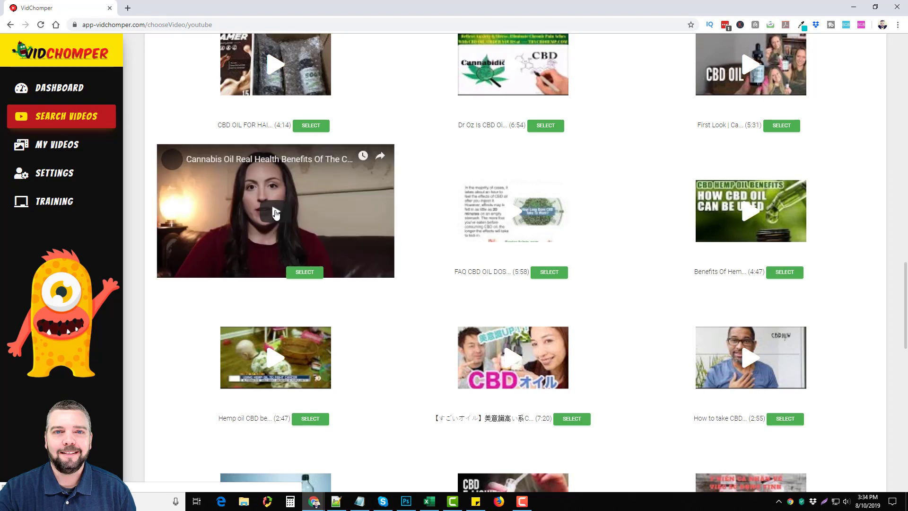
Preview and pause the 1:29 Cannabis Oil Real Health Benefits video, then select it.
{"action": "left_click", "coordinate": [275, 211]}
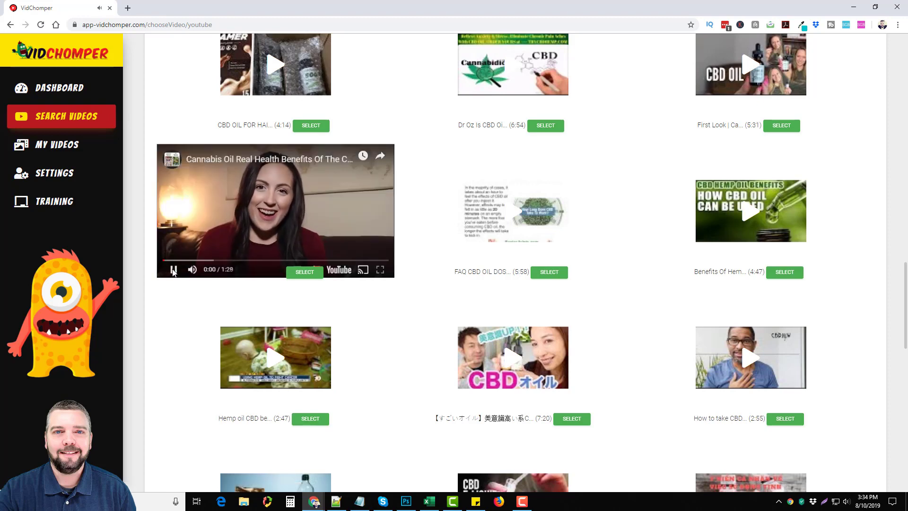
{"action": "left_click", "coordinate": [173, 269]}
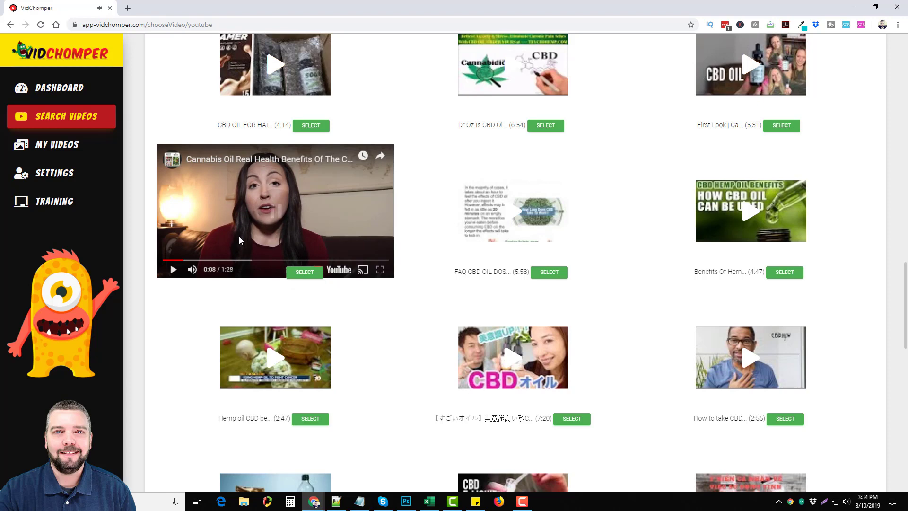
{"action": "mouse_move", "coordinate": [197, 246]}
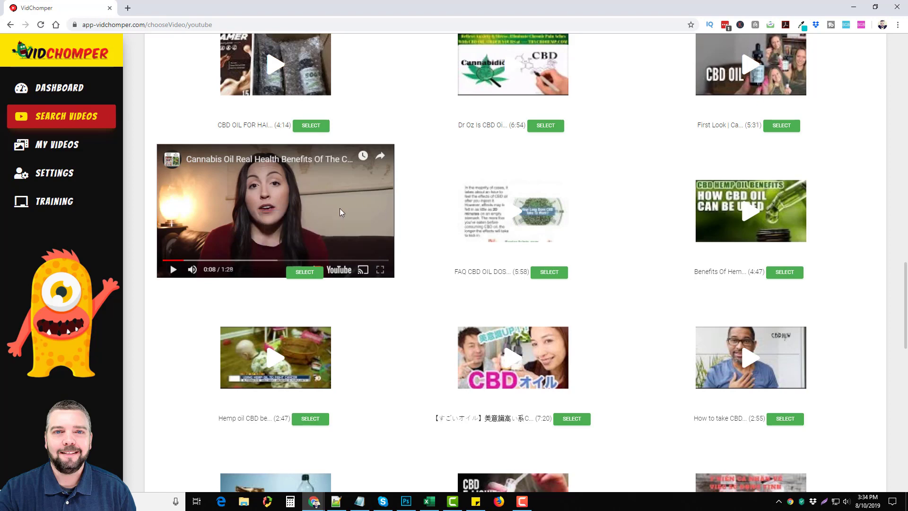
{"action": "mouse_move", "coordinate": [337, 211]}
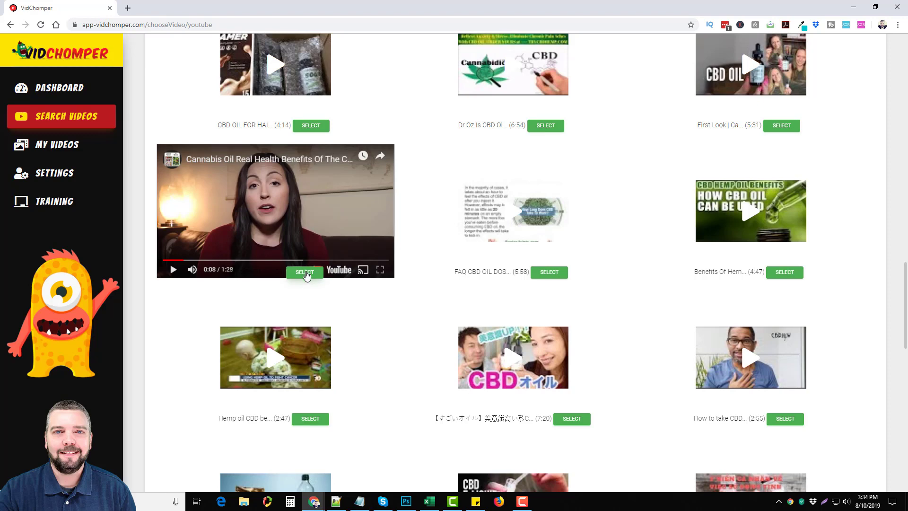
{"action": "left_click", "coordinate": [304, 272]}
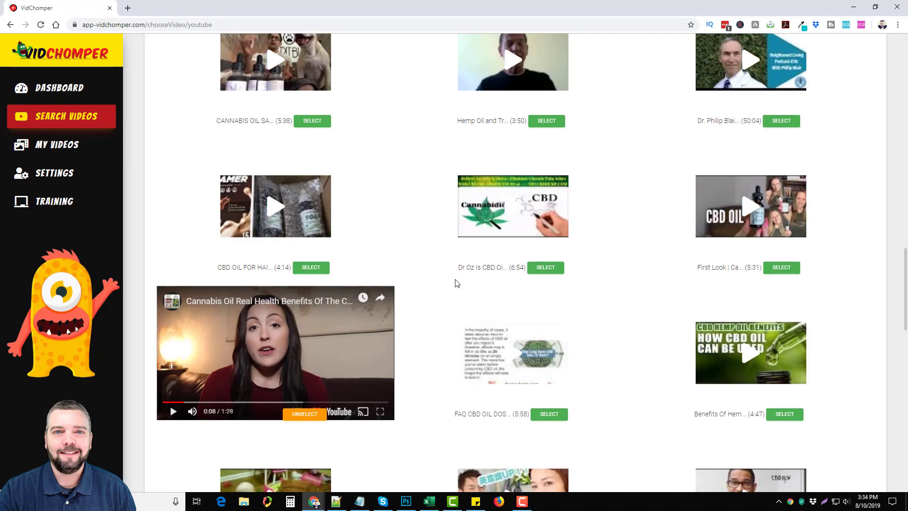
{"action": "scroll", "scroll_direction": "down", "scroll_amount": 3}
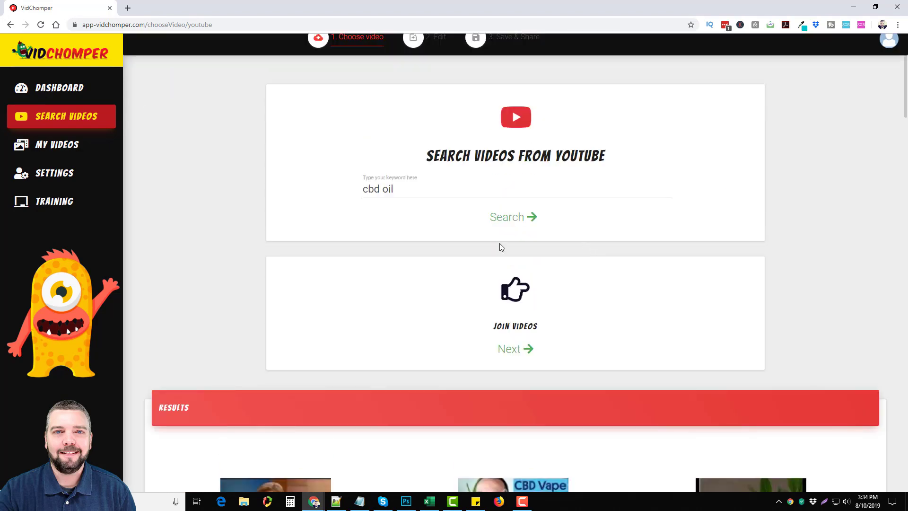
Title the compilation 'VCBD' and start joining the selected videos.
{"action": "left_click", "coordinate": [509, 348]}
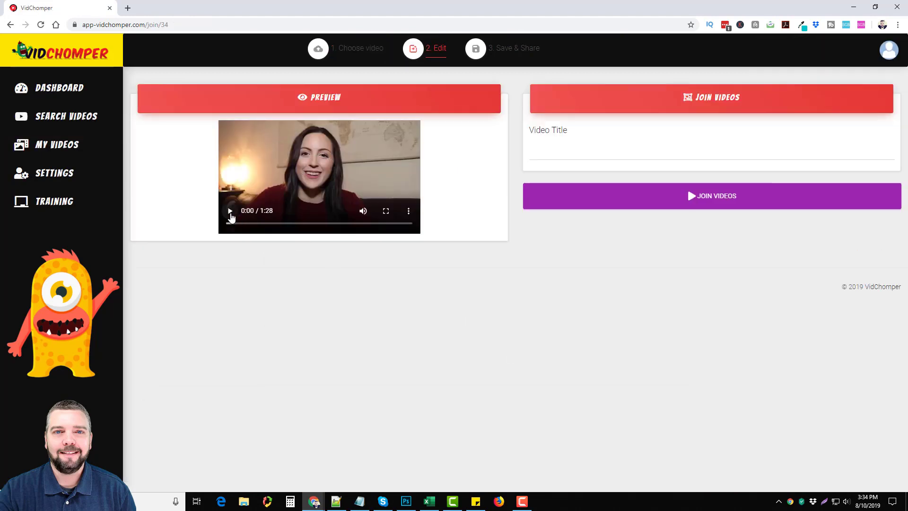
{"action": "left_click", "coordinate": [694, 152]}
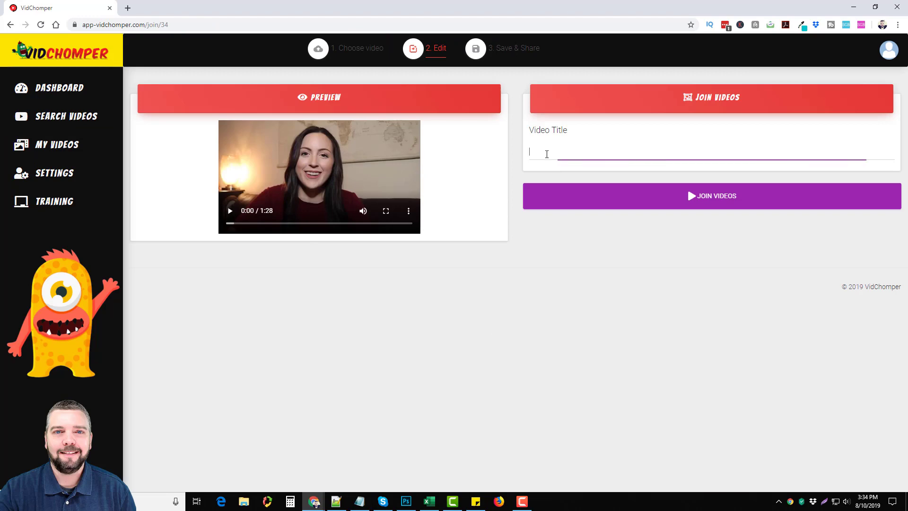
{"action": "mouse_move", "coordinate": [582, 159]}
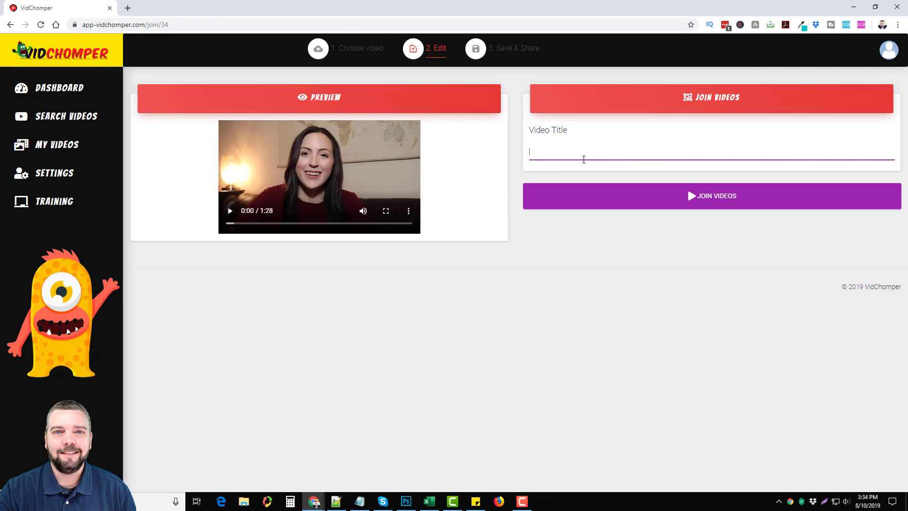
{"action": "type", "text": "VCBD"}
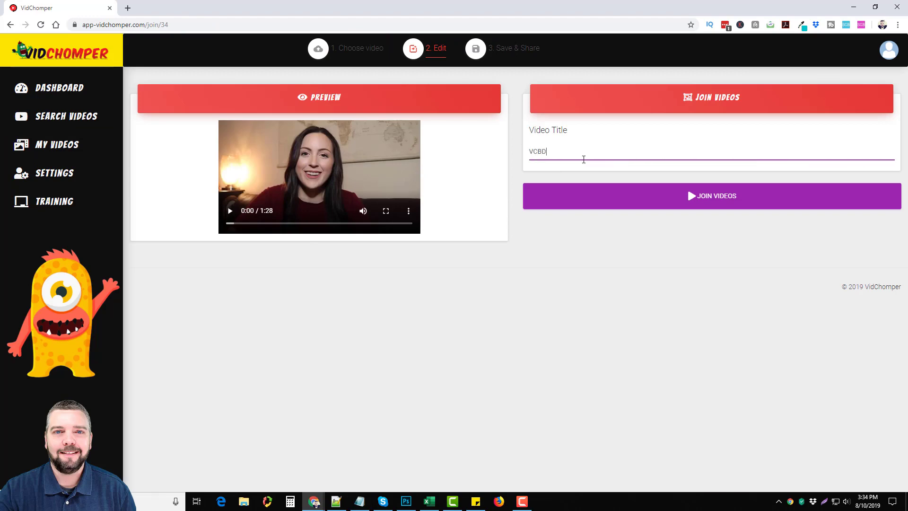
{"action": "mouse_move", "coordinate": [711, 200]}
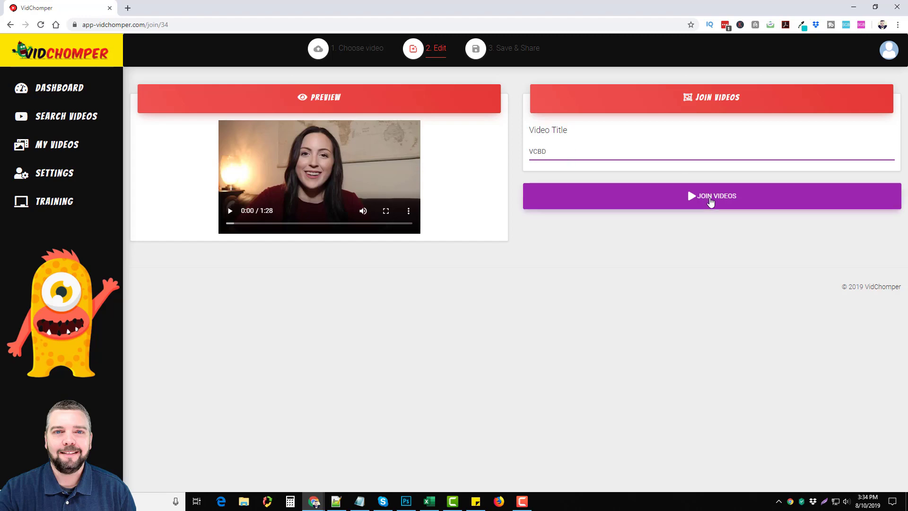
{"action": "mouse_move", "coordinate": [466, 202]}
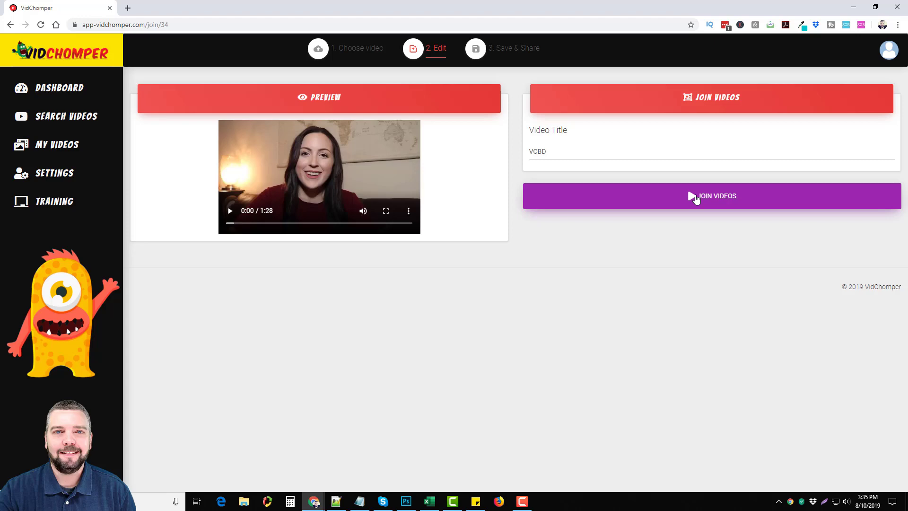
{"action": "left_click", "coordinate": [711, 196]}
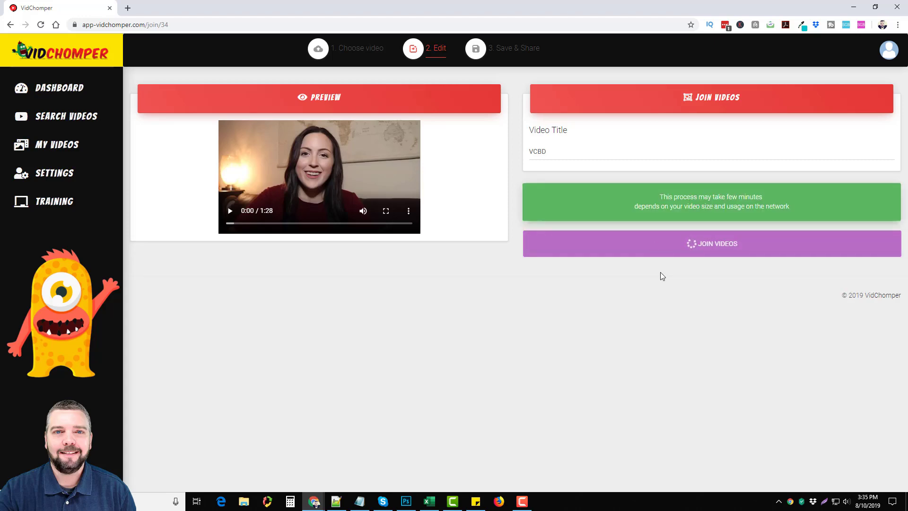
{"action": "mouse_move", "coordinate": [656, 318]}
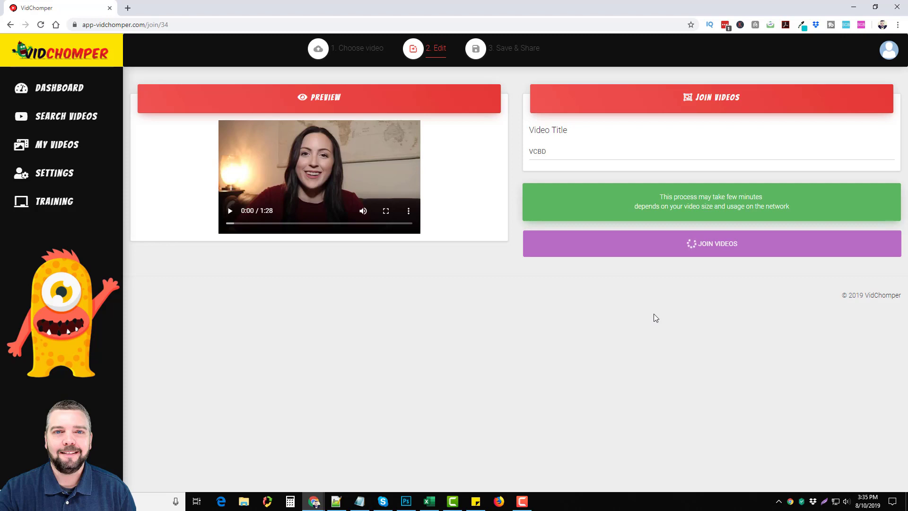
Play and pause the VCBD compilation preview twice to review it.
{"action": "left_click", "coordinate": [710, 243]}
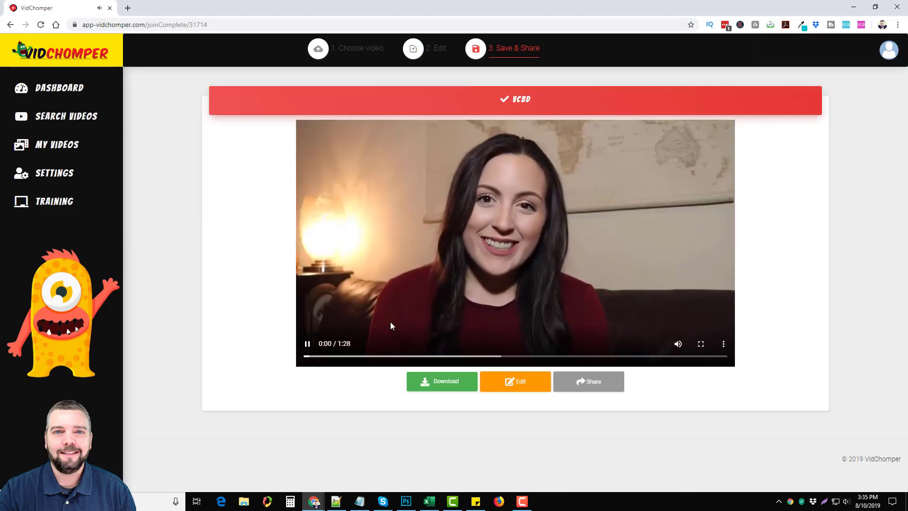
{"action": "left_click", "coordinate": [307, 342]}
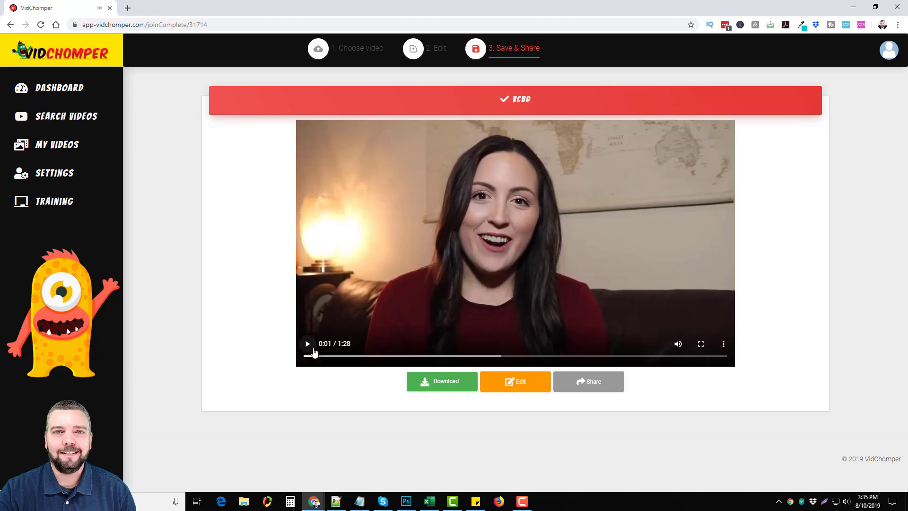
{"action": "mouse_move", "coordinate": [482, 351]}
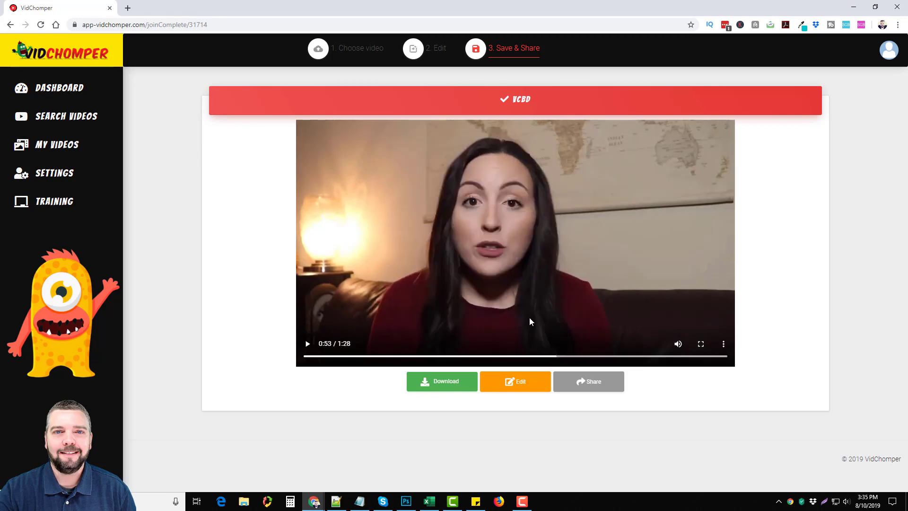
{"action": "mouse_move", "coordinate": [538, 274]}
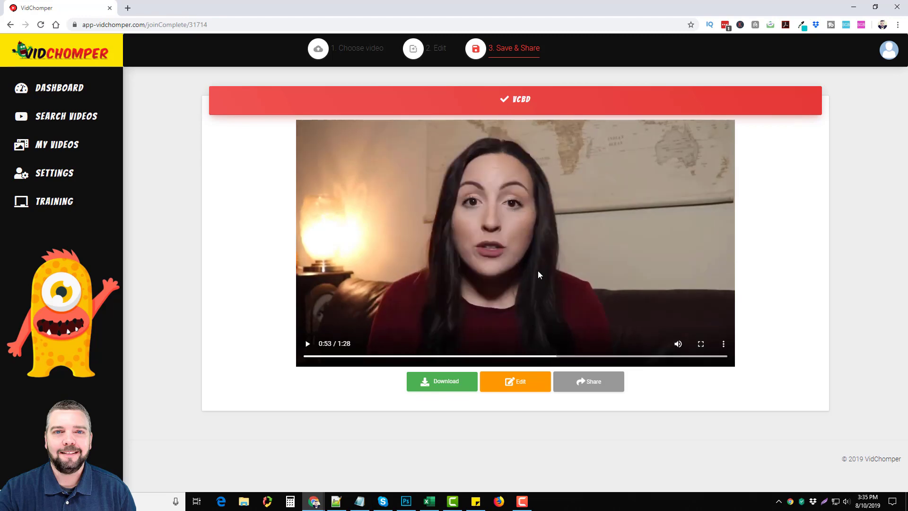
{"action": "left_click", "coordinate": [307, 343]}
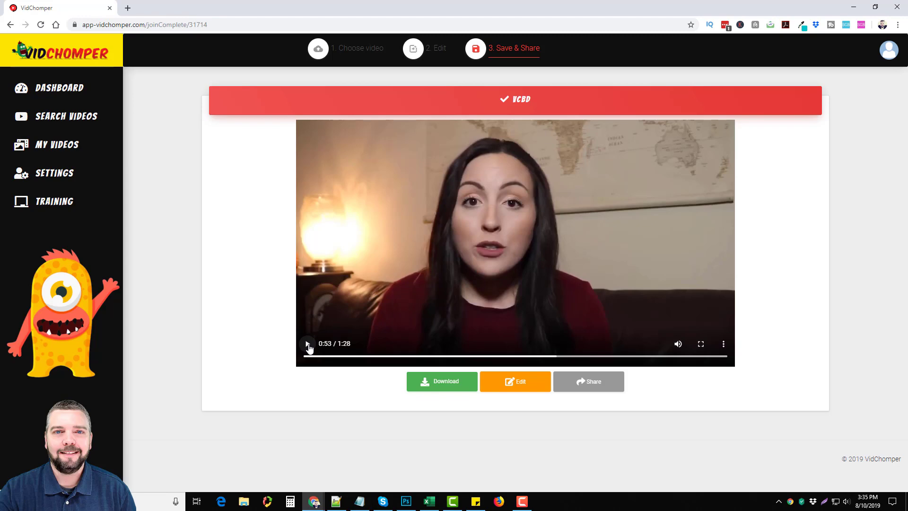
{"action": "left_click", "coordinate": [307, 343]}
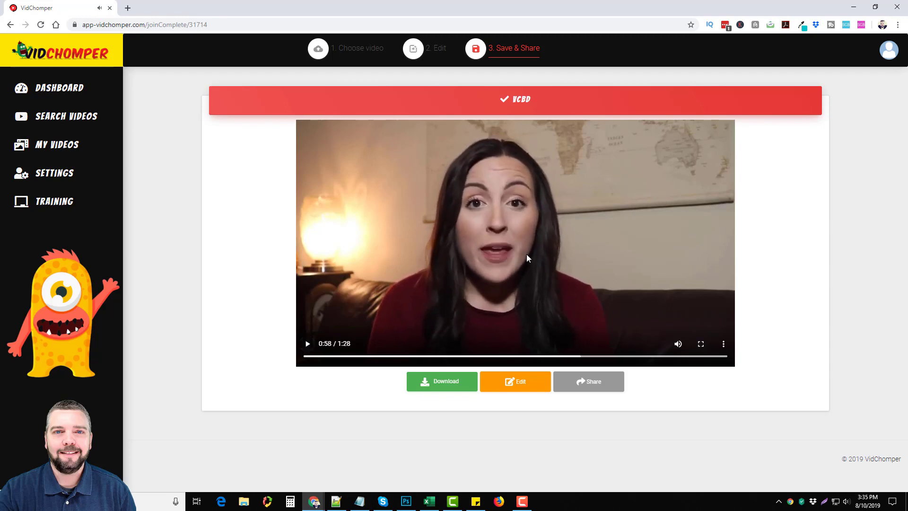
{"action": "mouse_move", "coordinate": [569, 184]}
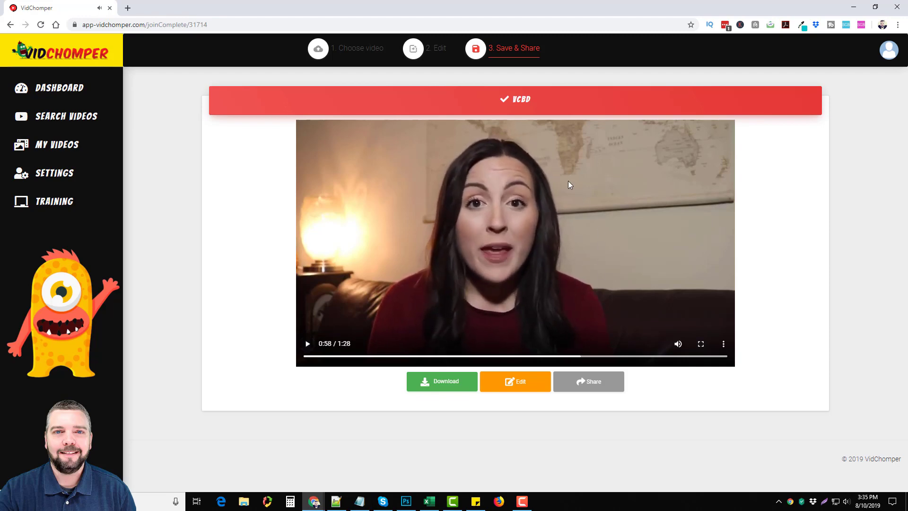
{"action": "mouse_move", "coordinate": [539, 307]}
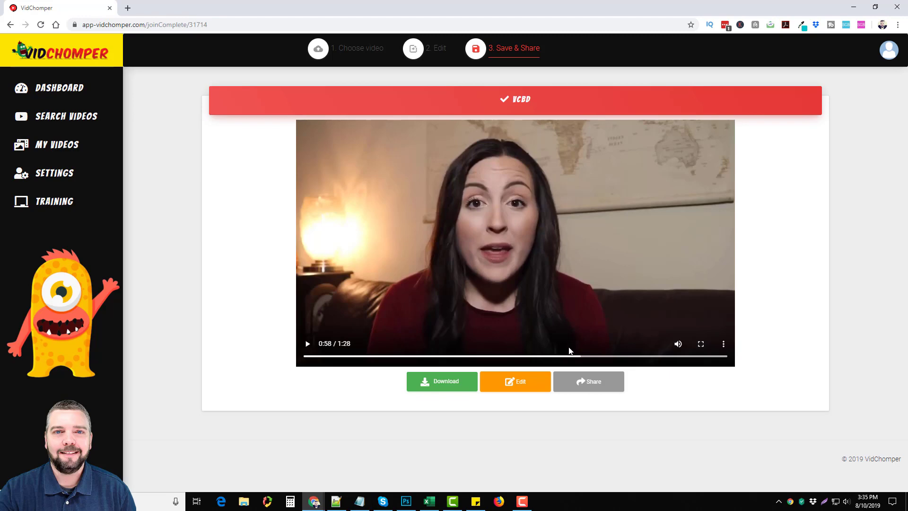
{"action": "mouse_move", "coordinate": [560, 352]}
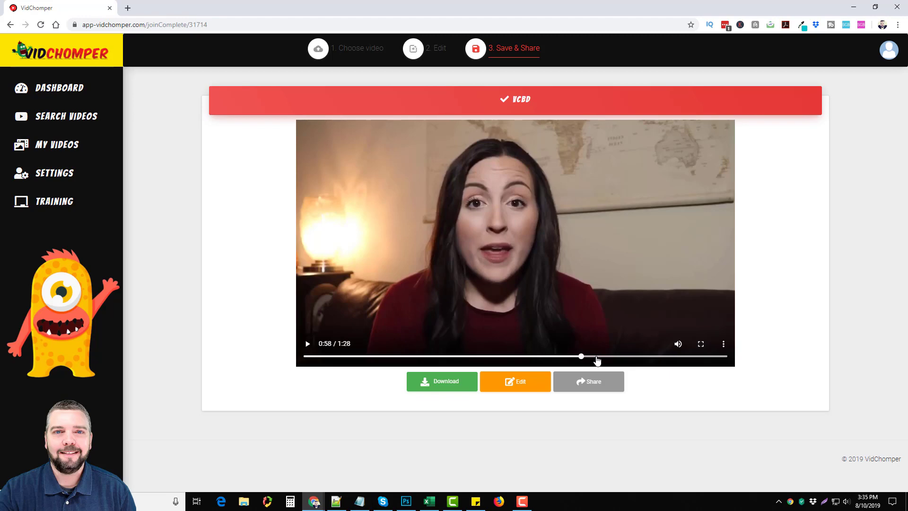
{"action": "mouse_move", "coordinate": [729, 424]}
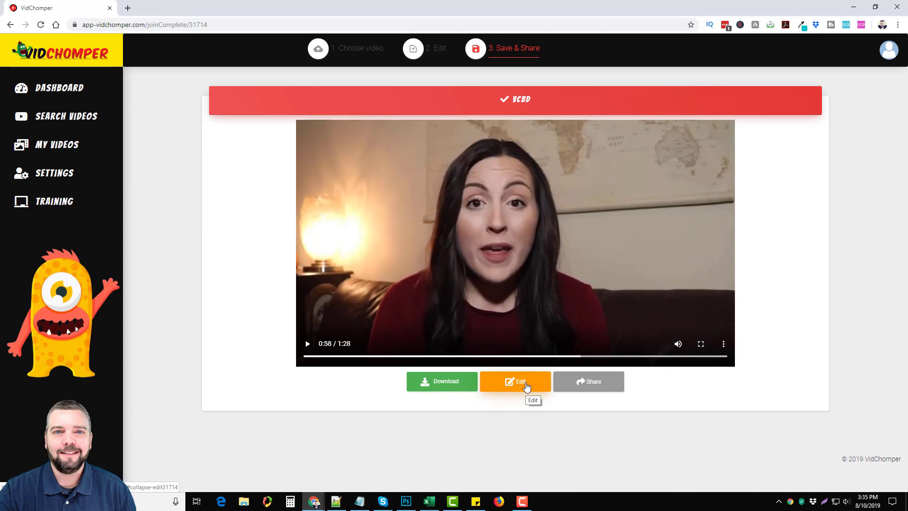
Trim video 31714 to the range 0 to 56.76 seconds.
{"action": "left_click", "coordinate": [515, 381]}
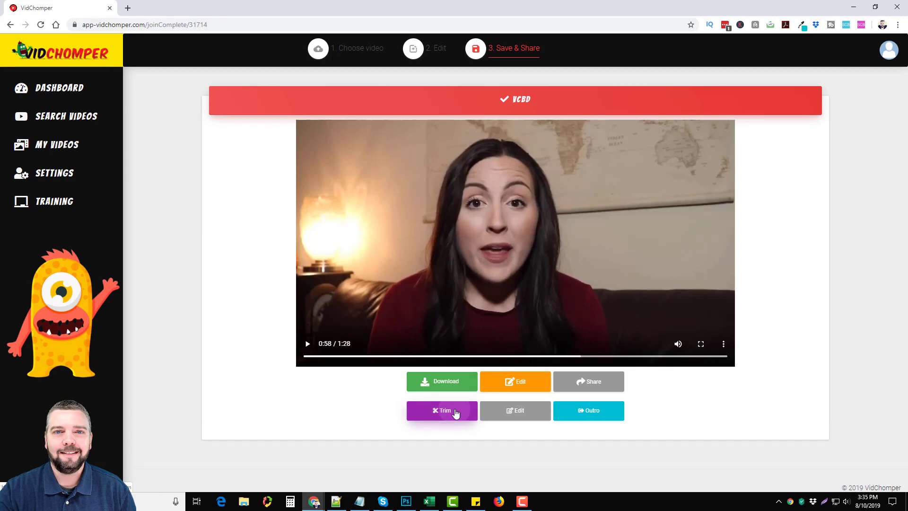
{"action": "left_click", "coordinate": [441, 410]}
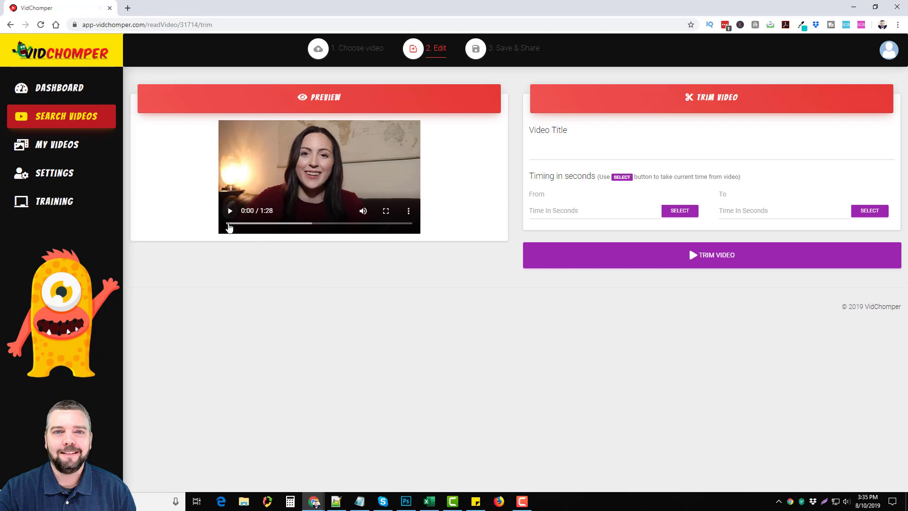
{"action": "mouse_move", "coordinate": [229, 221]}
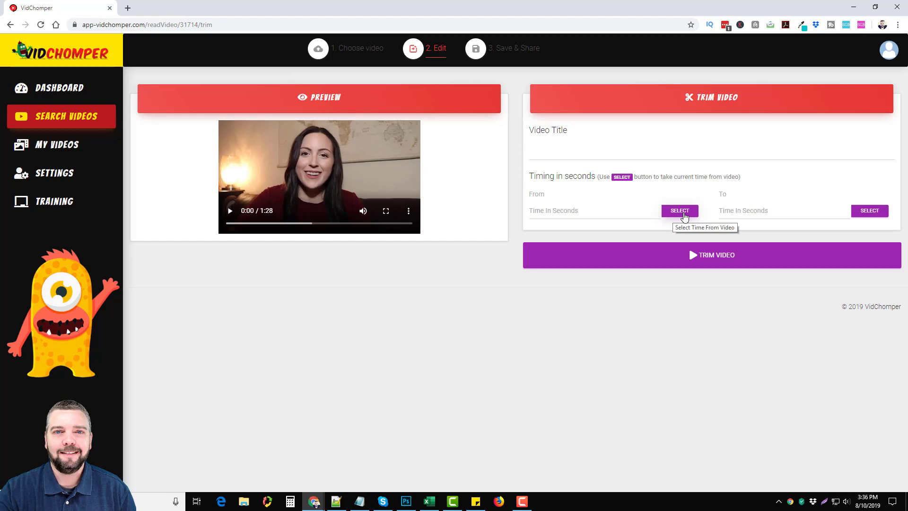
{"action": "mouse_move", "coordinate": [290, 225]}
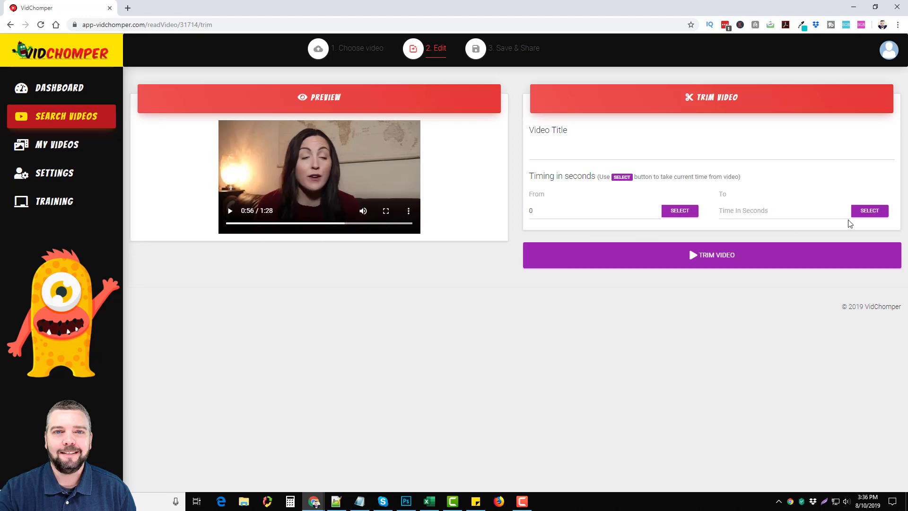
{"action": "left_click", "coordinate": [869, 210]}
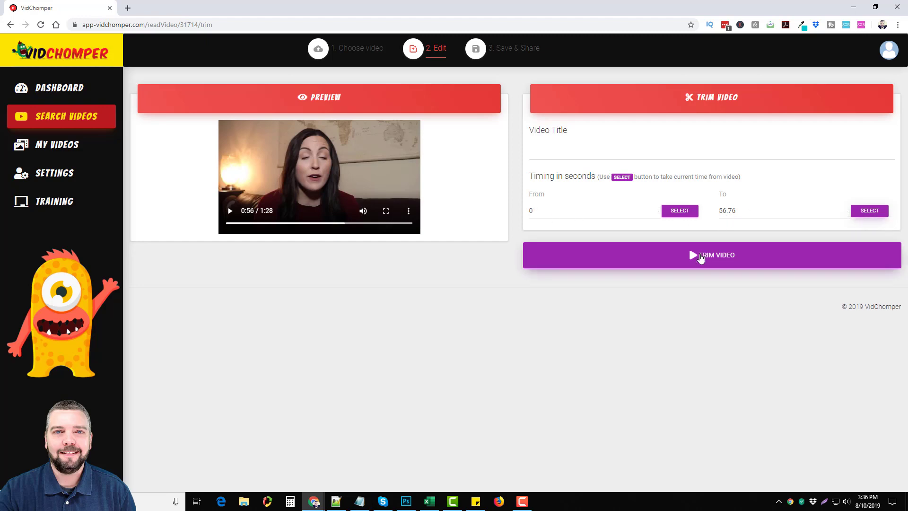
{"action": "left_click", "coordinate": [711, 255]}
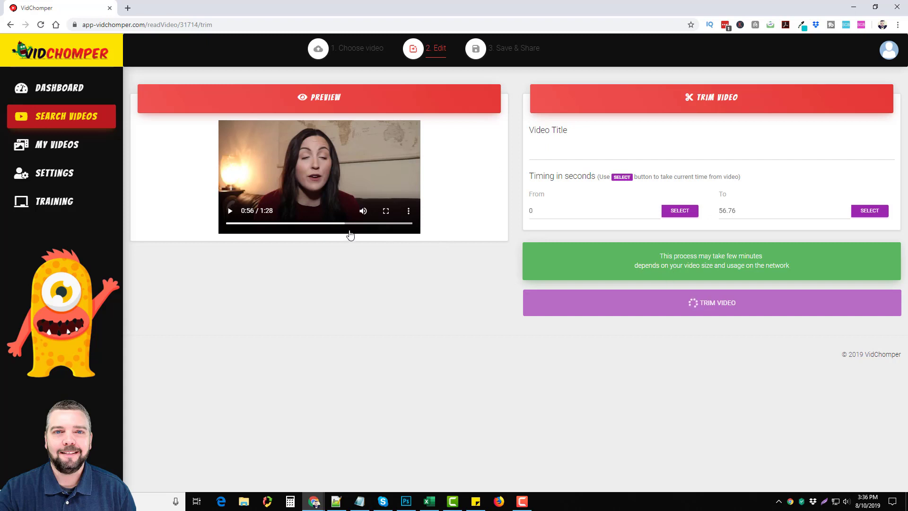
{"action": "left_click", "coordinate": [709, 302]}
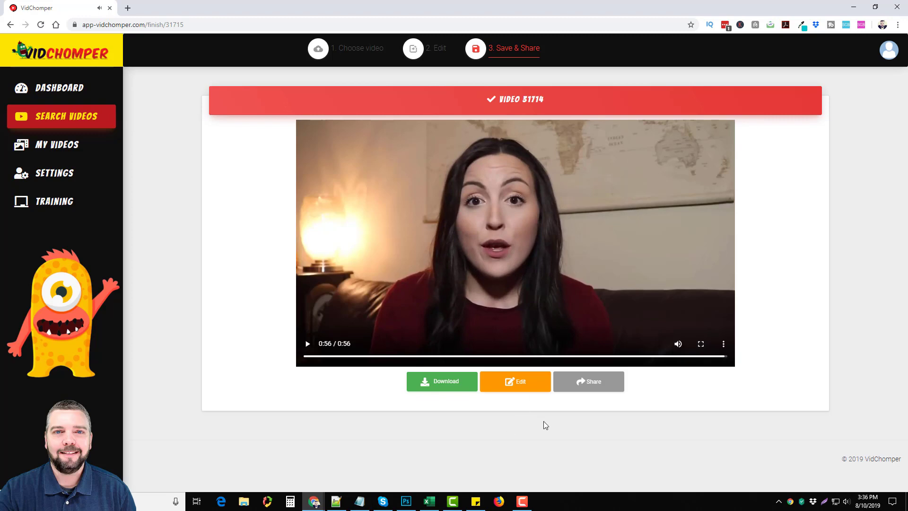
{"action": "mouse_move", "coordinate": [445, 204]}
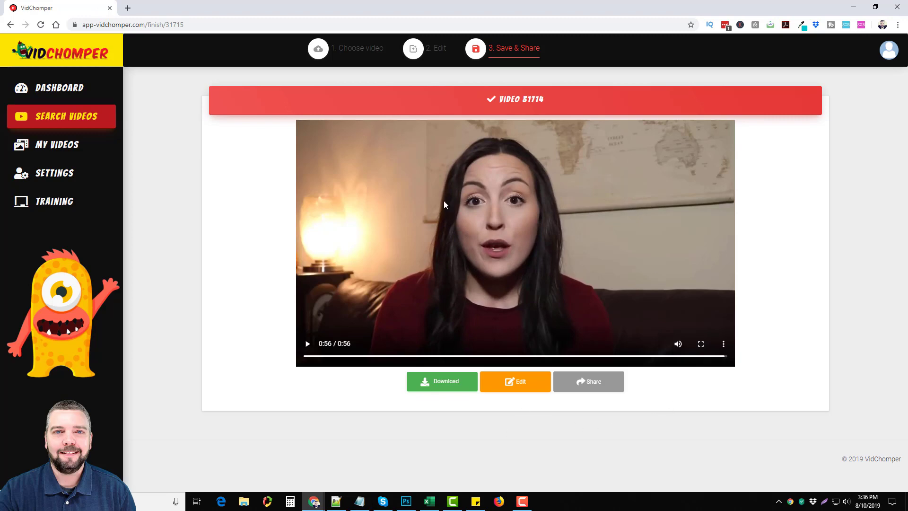
{"action": "mouse_move", "coordinate": [478, 265]}
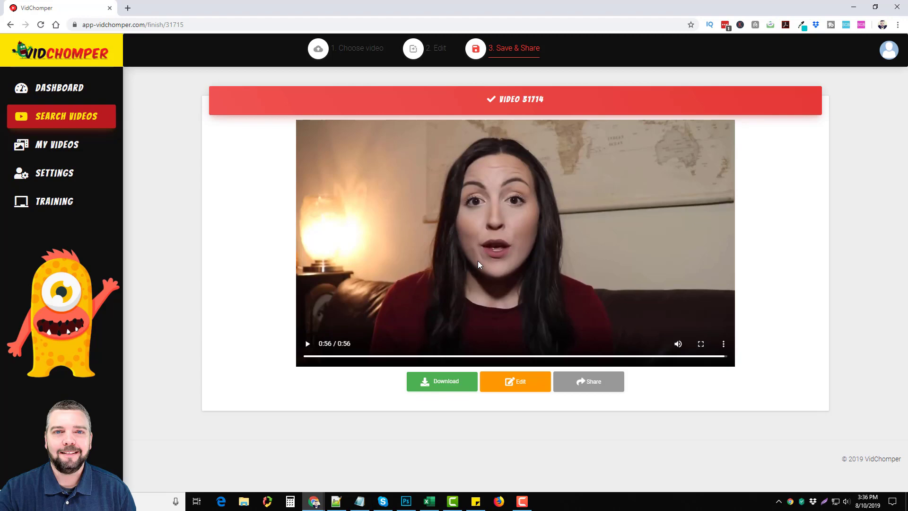
{"action": "mouse_move", "coordinate": [557, 267]}
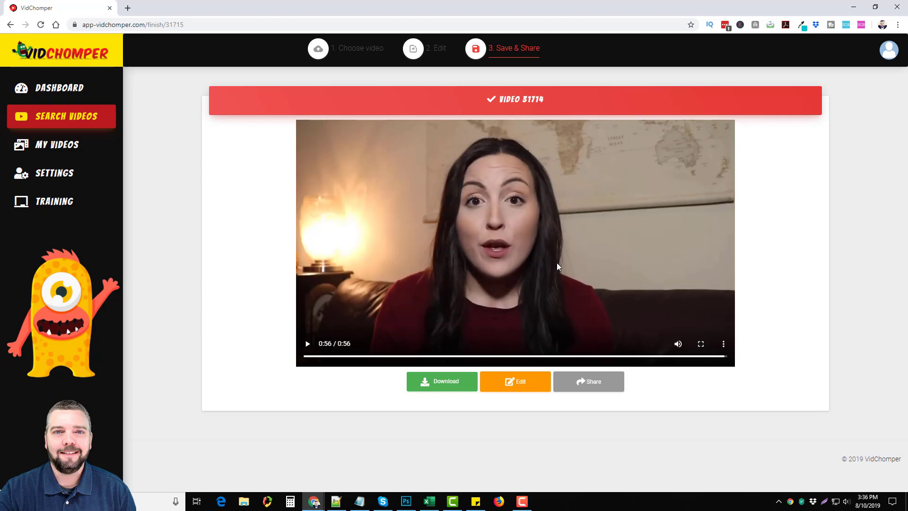
{"action": "mouse_move", "coordinate": [604, 215]}
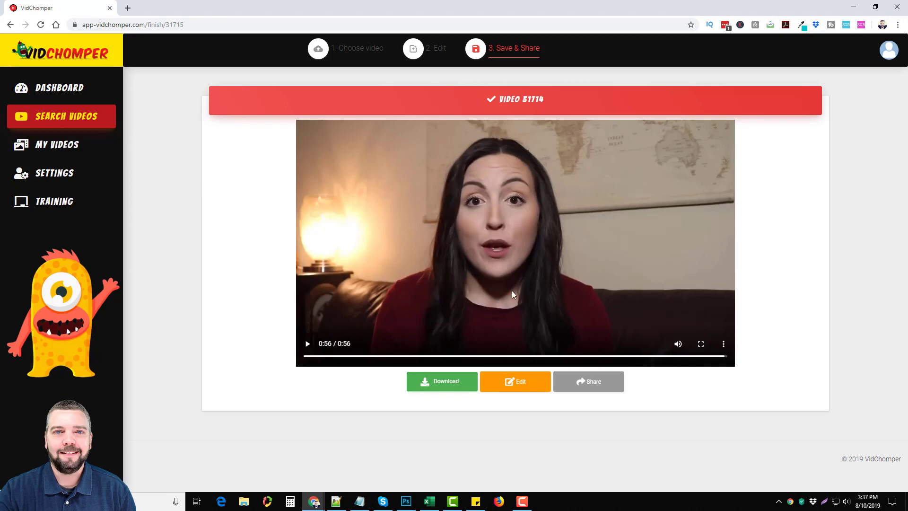
{"action": "mouse_move", "coordinate": [559, 435]}
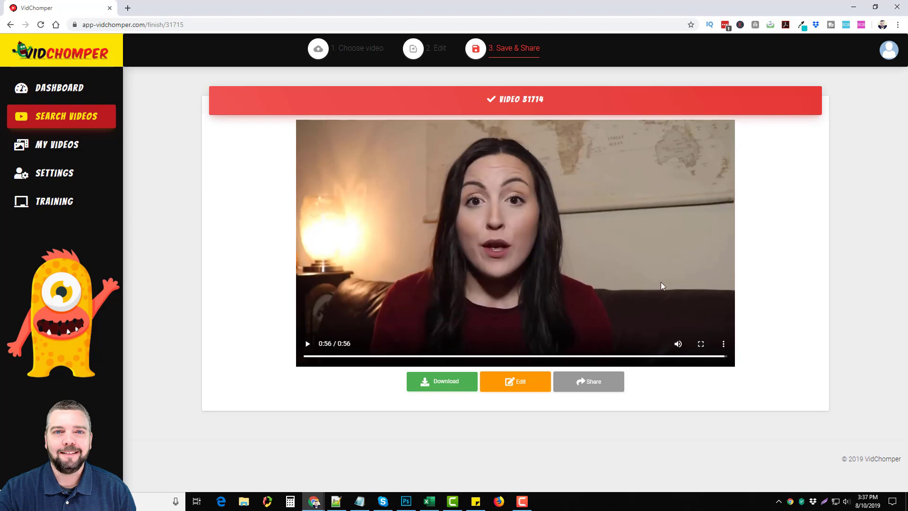
Reveal the 0:56 video's editing options and launch the Outro tool.
{"action": "left_click", "coordinate": [514, 381]}
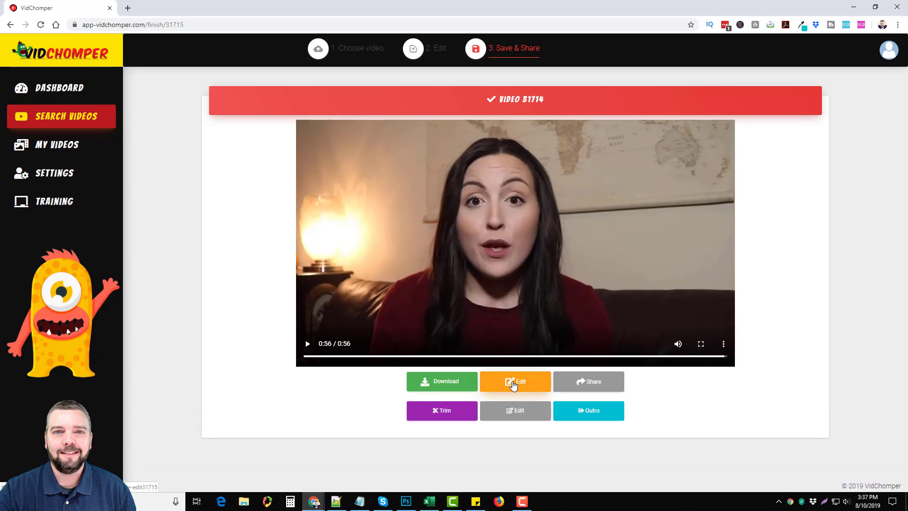
{"action": "mouse_move", "coordinate": [588, 410]}
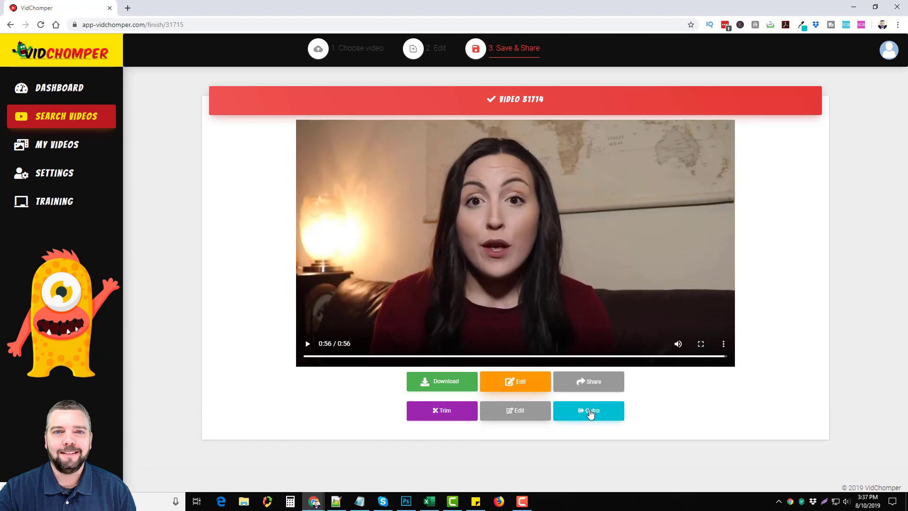
{"action": "left_click", "coordinate": [588, 409]}
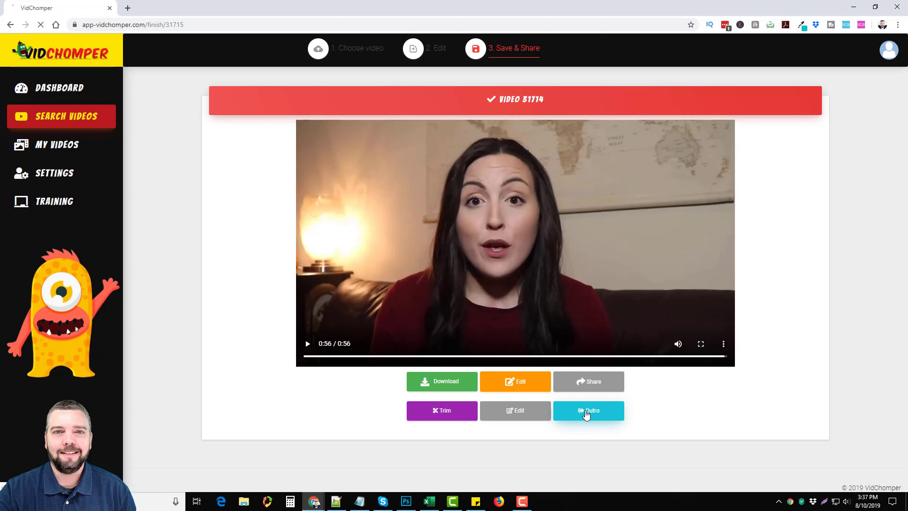
Set the outro duration to 7 with the CLICK link-in-description background.
{"action": "left_click", "coordinate": [588, 410]}
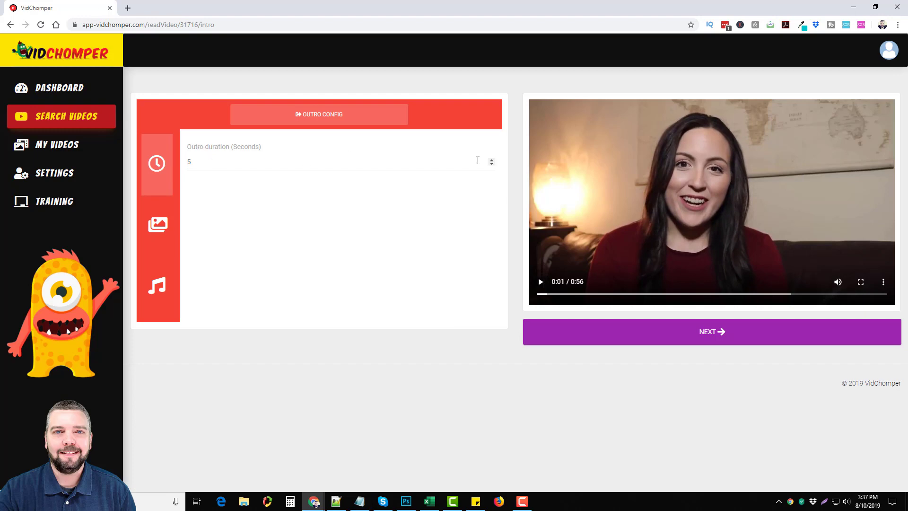
{"action": "type", "text": "7"}
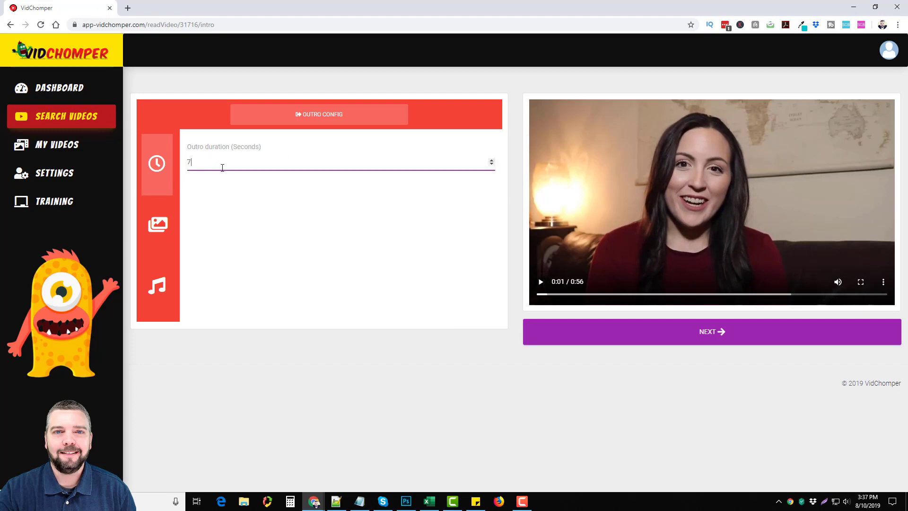
{"action": "left_click", "coordinate": [157, 225]}
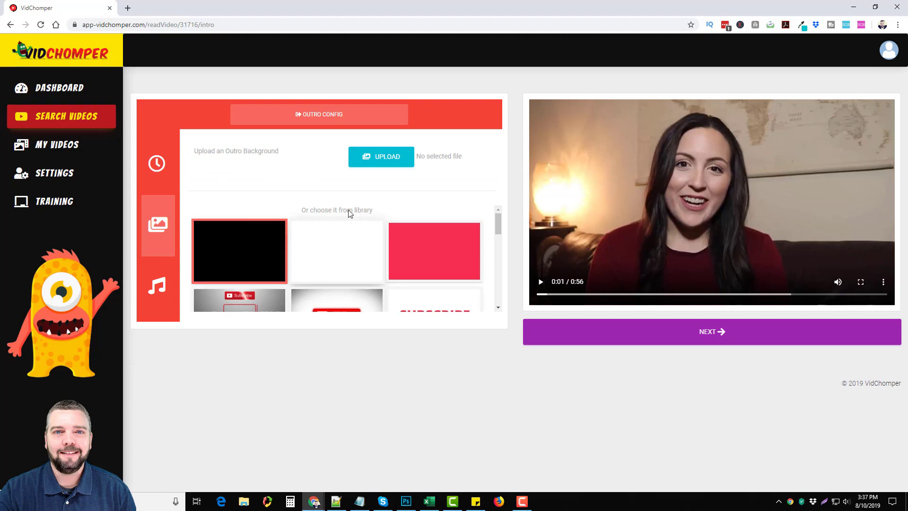
{"action": "mouse_move", "coordinate": [391, 255]}
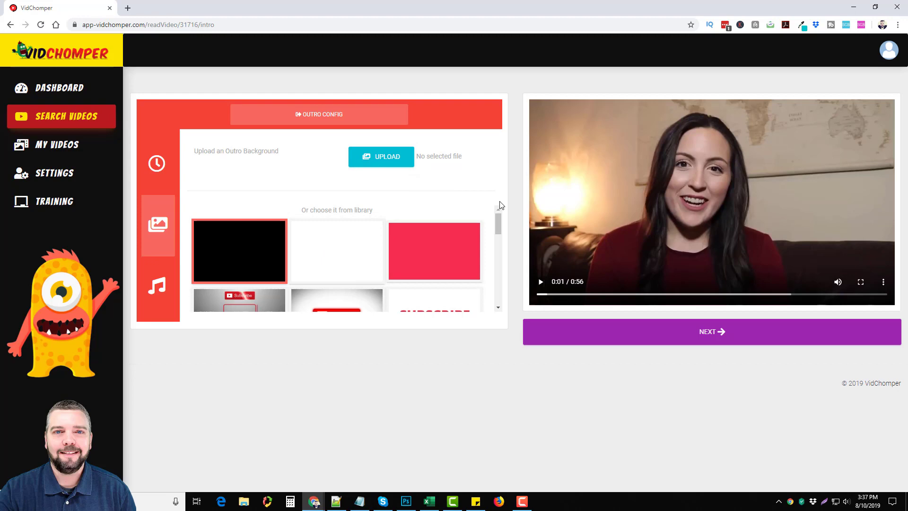
{"action": "scroll", "scroll_direction": "down", "scroll_amount": 3}
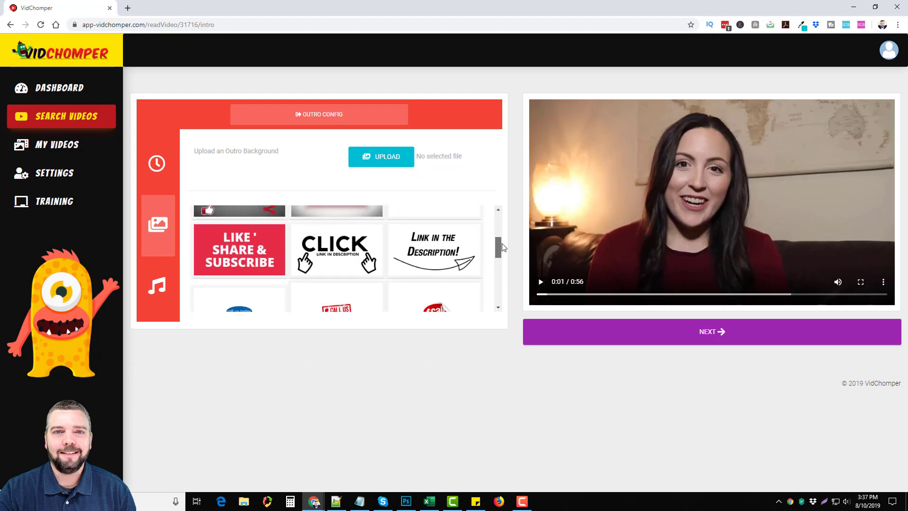
{"action": "scroll", "scroll_direction": "down", "scroll_amount": 3}
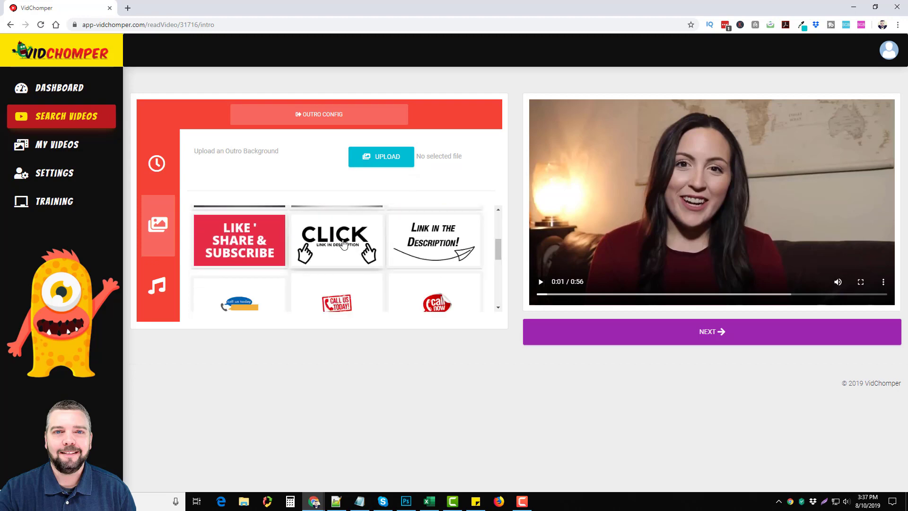
{"action": "left_click", "coordinate": [336, 240]}
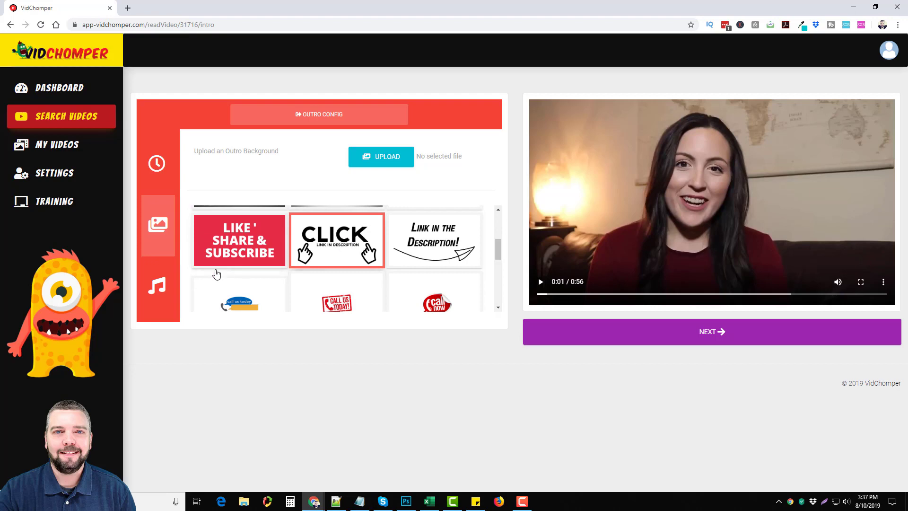
Audition the outro music tracks, ending on Music 06.
{"action": "left_click", "coordinate": [157, 284]}
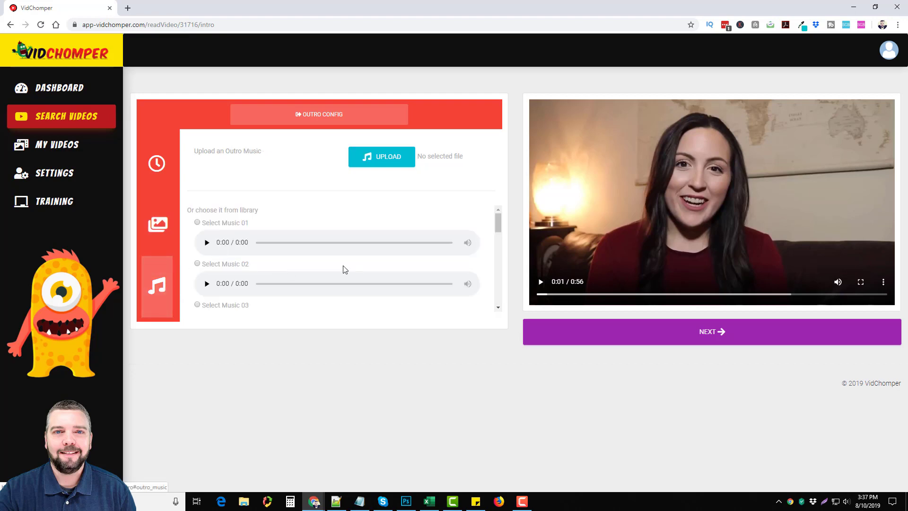
{"action": "scroll", "scroll_direction": "down", "scroll_amount": 3}
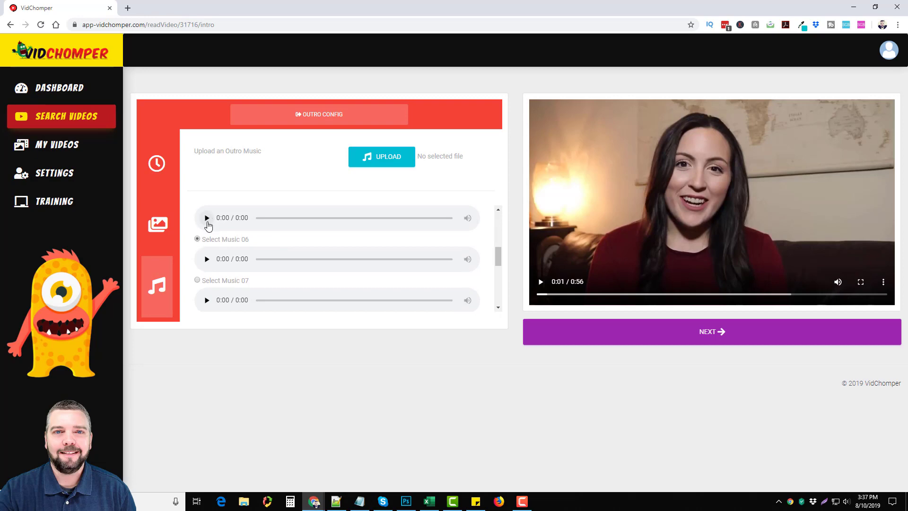
{"action": "left_click", "coordinate": [207, 217]}
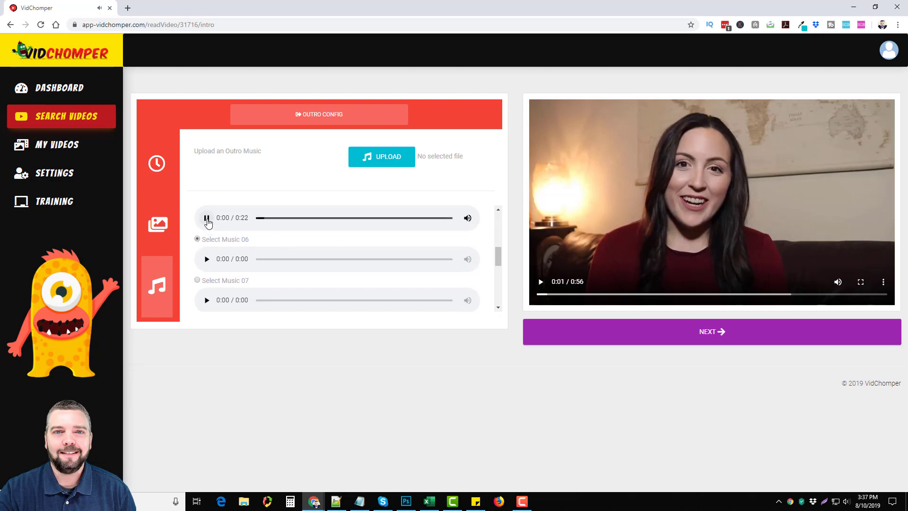
{"action": "left_click", "coordinate": [206, 259]}
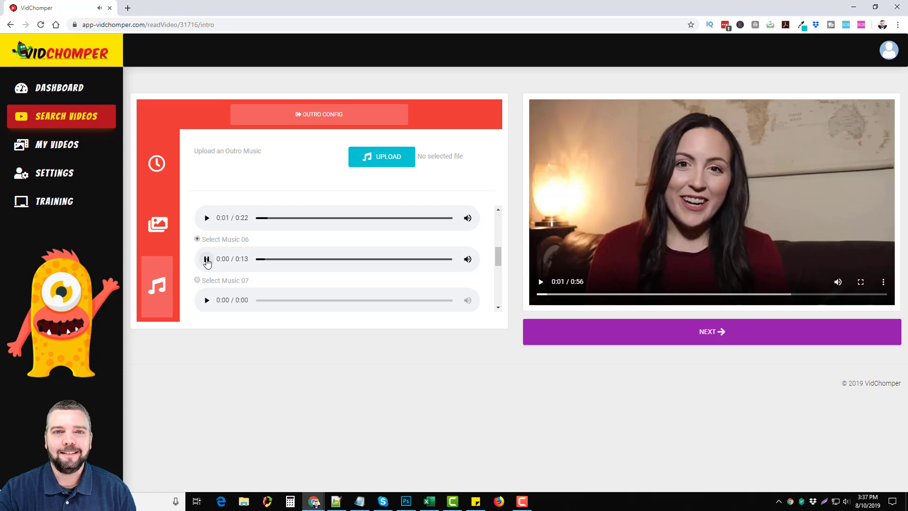
{"action": "left_click", "coordinate": [206, 258]}
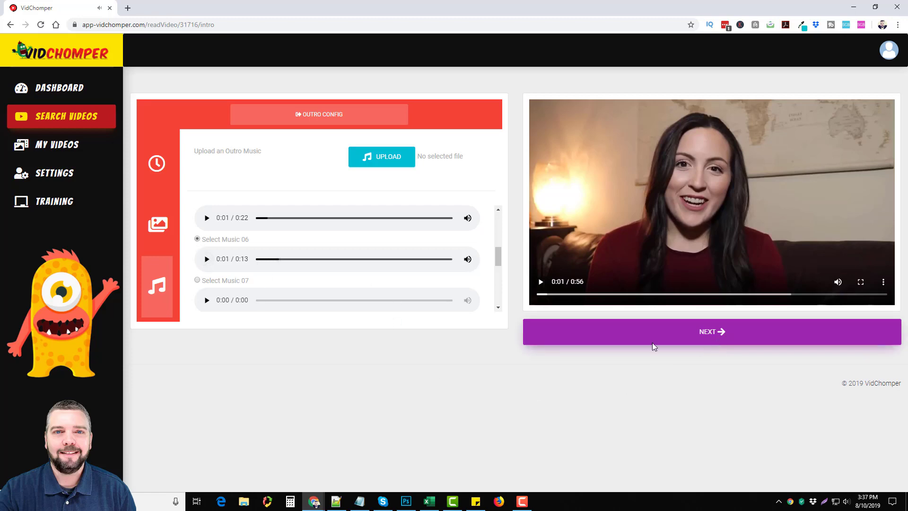
{"action": "mouse_move", "coordinate": [409, 335]}
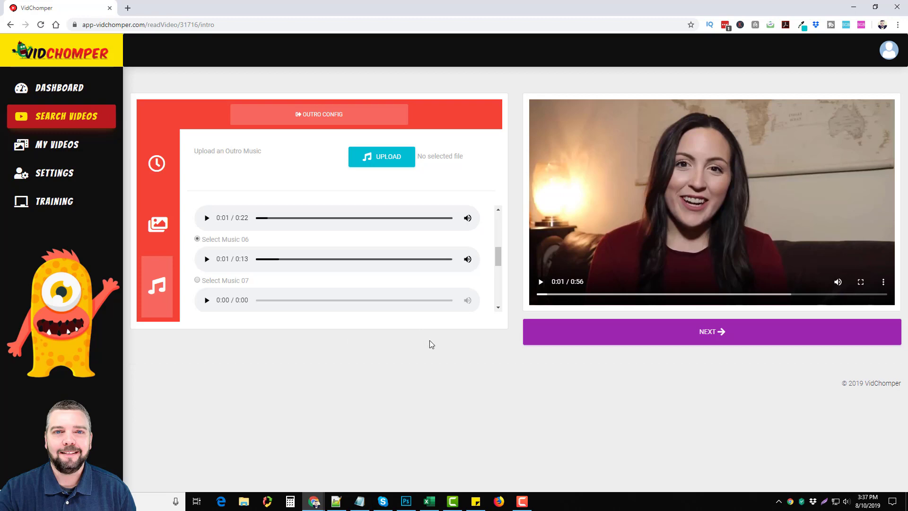
{"action": "mouse_move", "coordinate": [420, 345]}
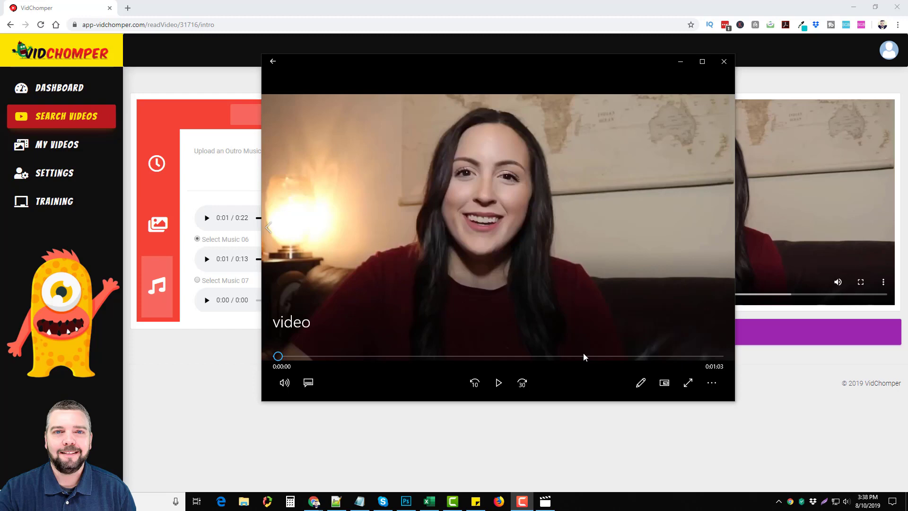
Watch the video's final seconds to confirm the CLICK outro, then close Movies & TV.
{"action": "left_click_drag", "start_coordinate": [278, 356], "coordinate": [641, 356]}
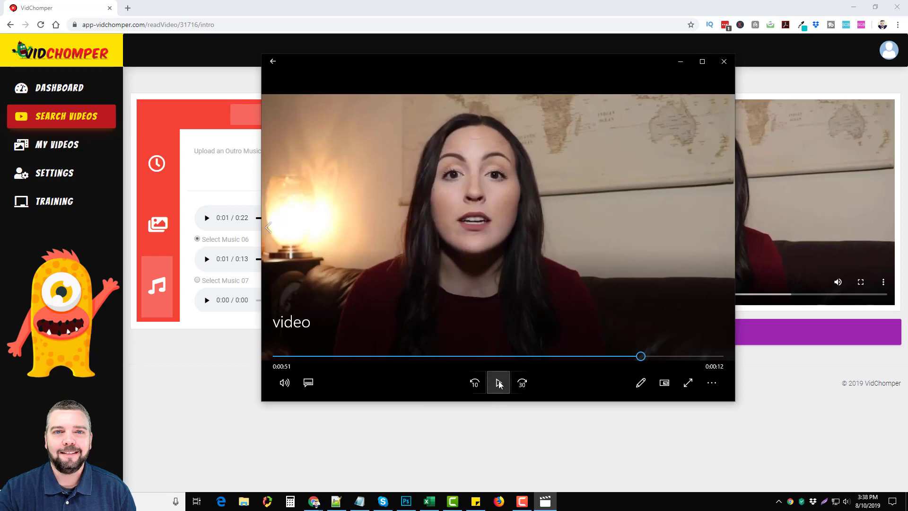
{"action": "left_click", "coordinate": [498, 382]}
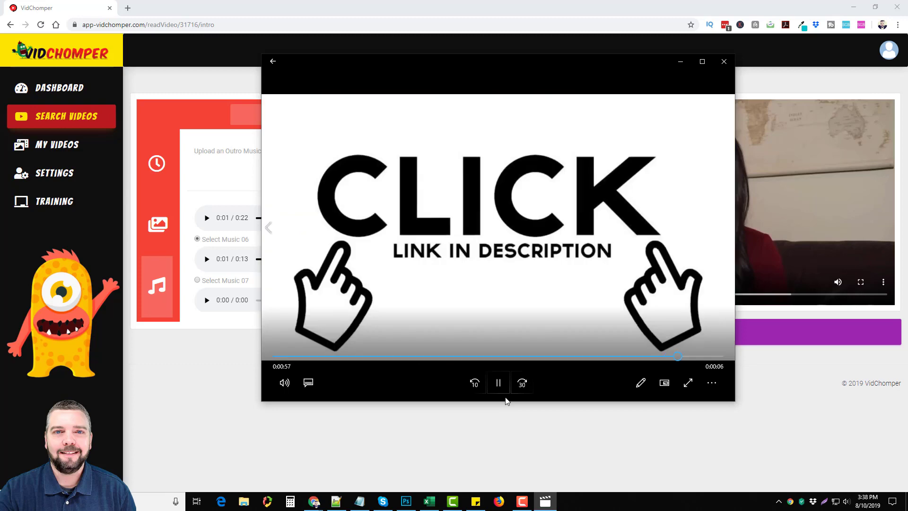
{"action": "left_click", "coordinate": [498, 382]}
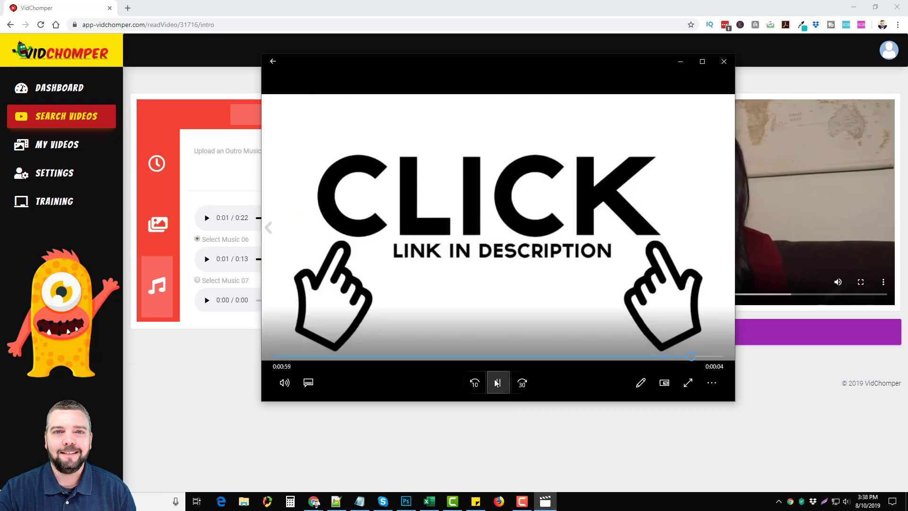
{"action": "left_click", "coordinate": [497, 382]}
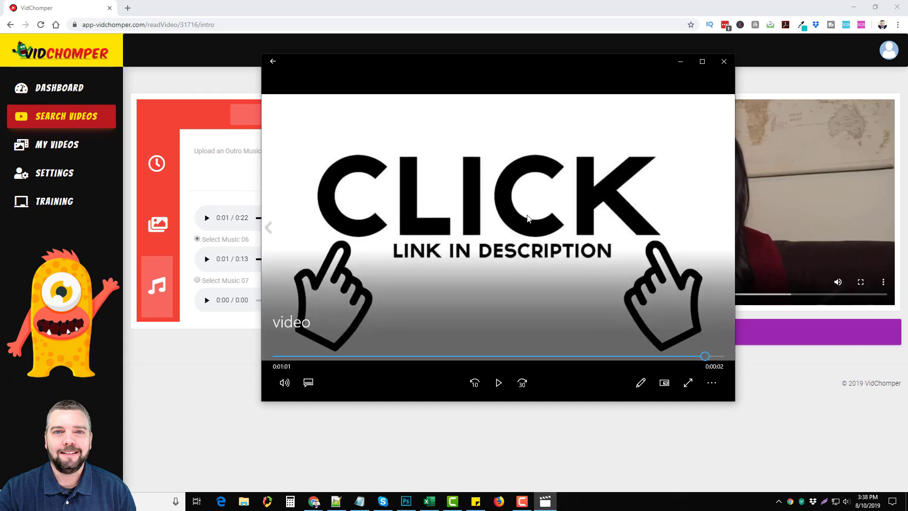
{"action": "mouse_move", "coordinate": [624, 233]}
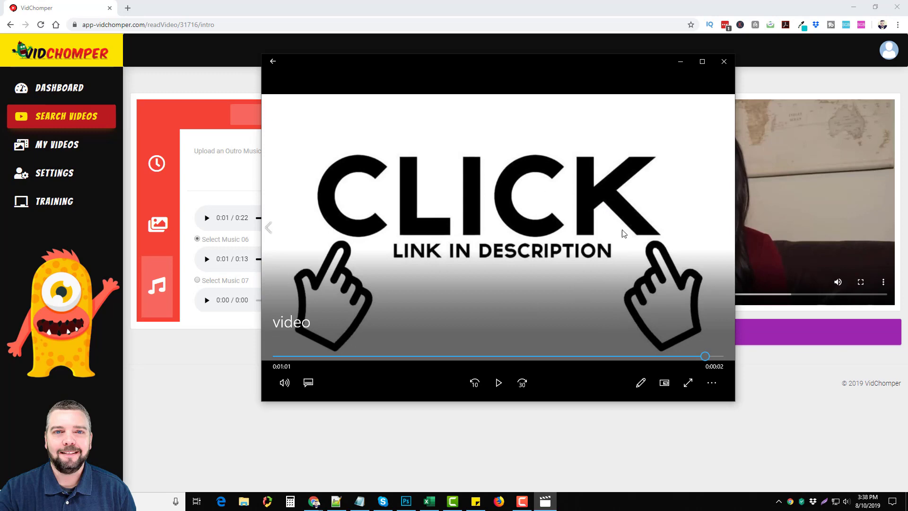
{"action": "mouse_move", "coordinate": [723, 62]}
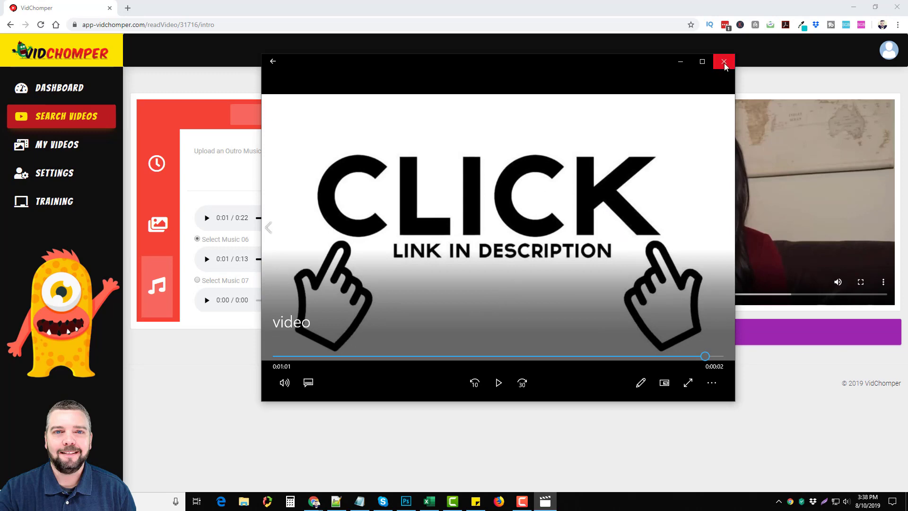
{"action": "left_click", "coordinate": [722, 62]}
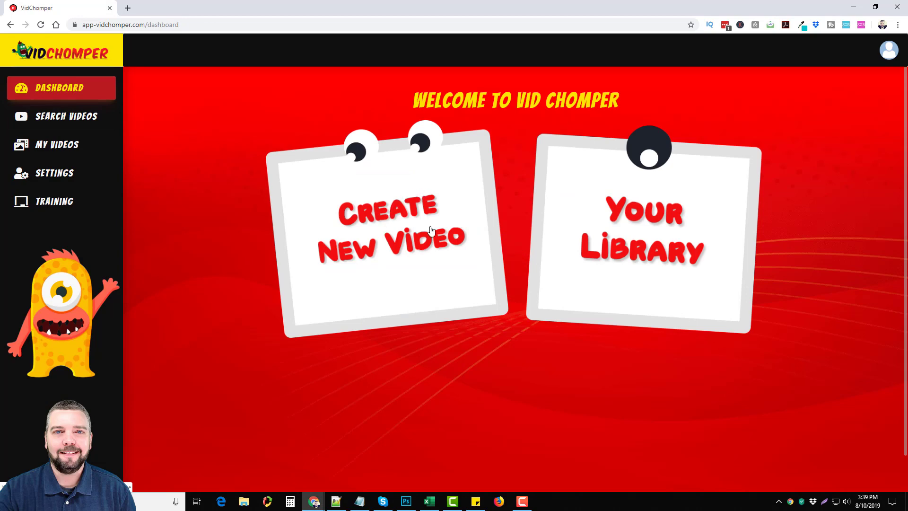
Delete VCBD from My Videos, then open the remaining Video 31711 + Outro.
{"action": "left_click", "coordinate": [642, 231]}
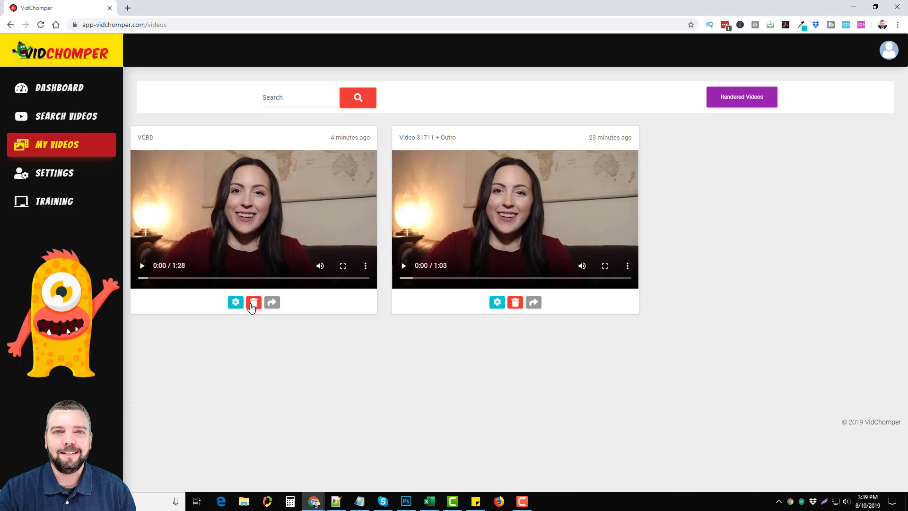
{"action": "left_click", "coordinate": [254, 302]}
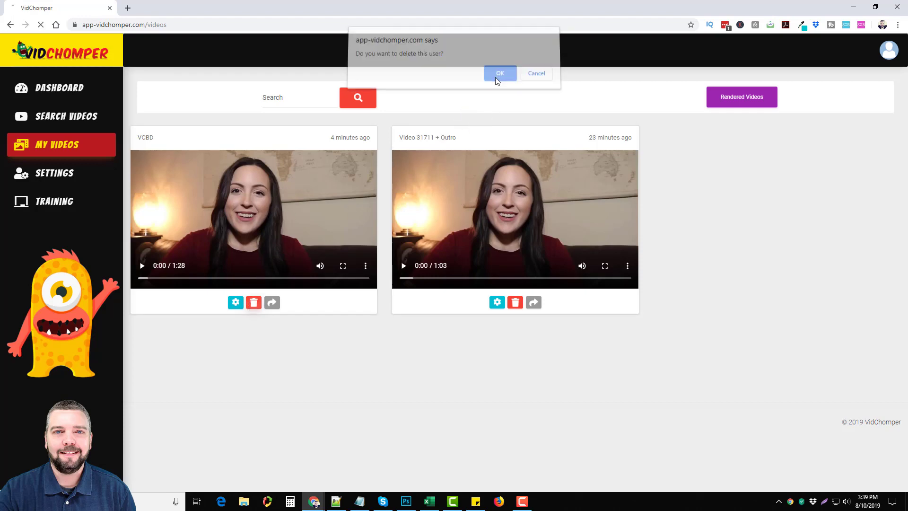
{"action": "left_click", "coordinate": [499, 73]}
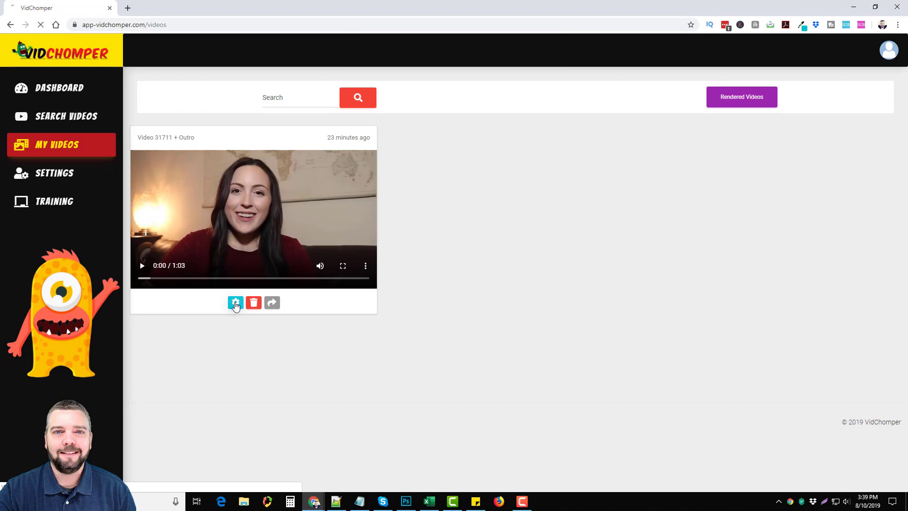
{"action": "left_click", "coordinate": [235, 302]}
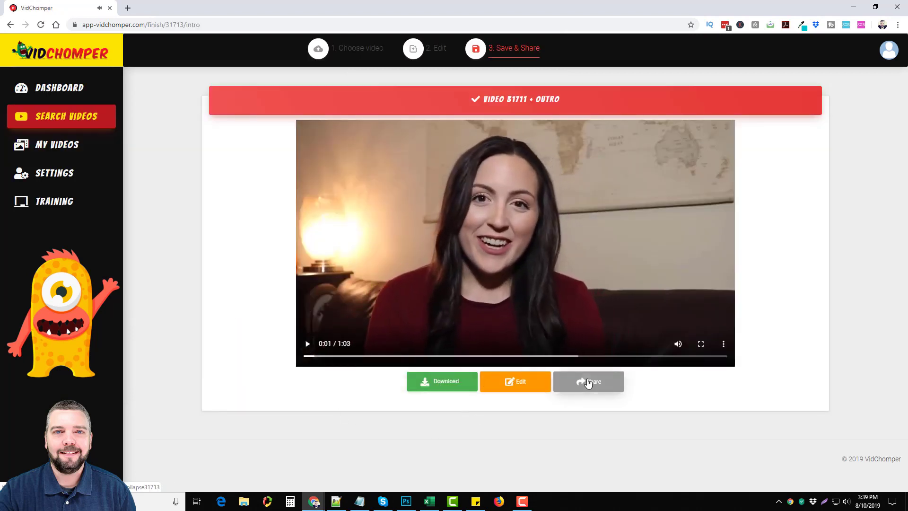
Show Video 31711 + Outro's sharing options, visit My Videos, then go to Search Videos.
{"action": "left_click", "coordinate": [587, 381]}
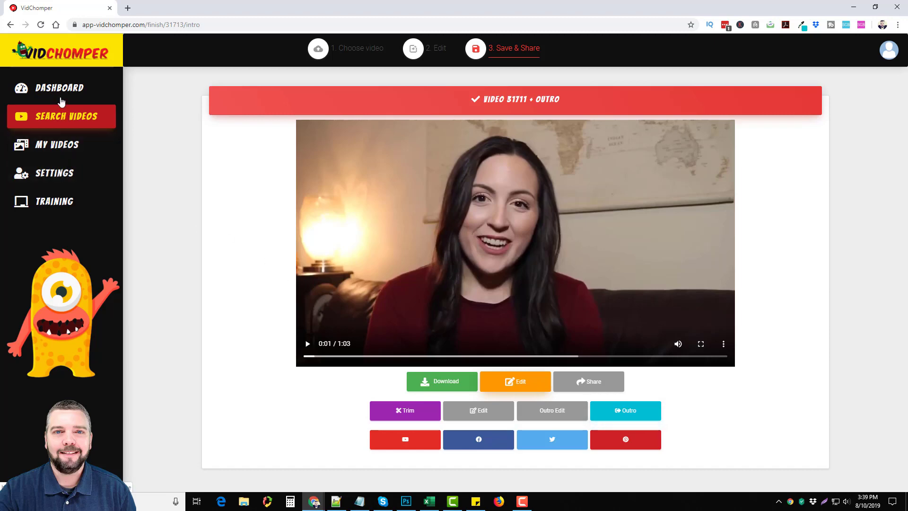
{"action": "left_click", "coordinate": [56, 144]}
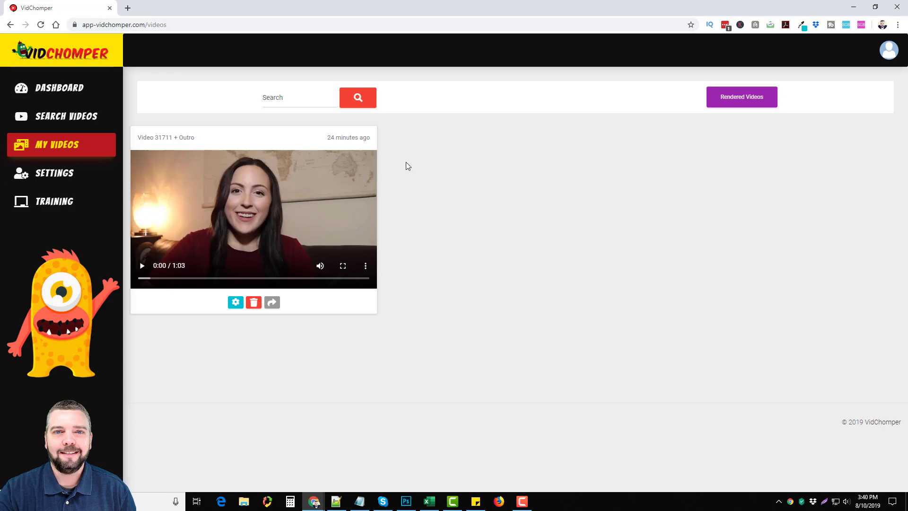
{"action": "mouse_move", "coordinate": [407, 247]}
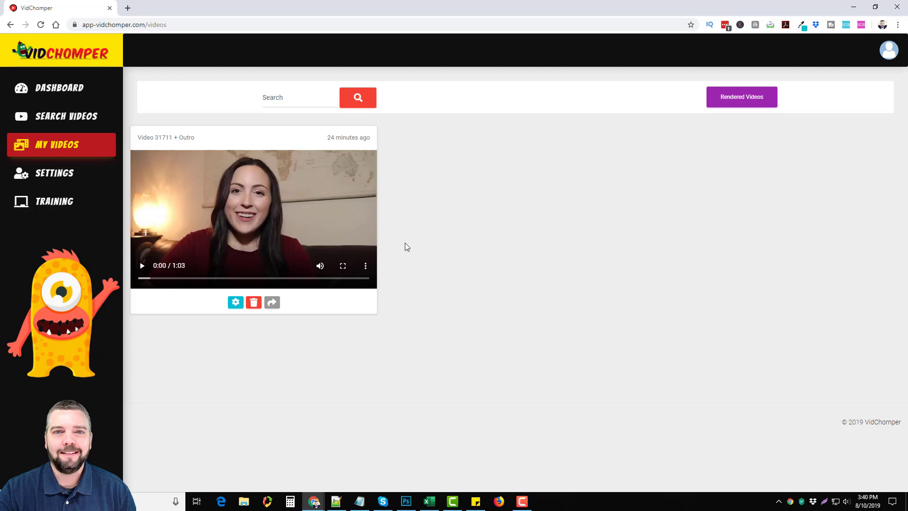
{"action": "left_click", "coordinate": [65, 116]}
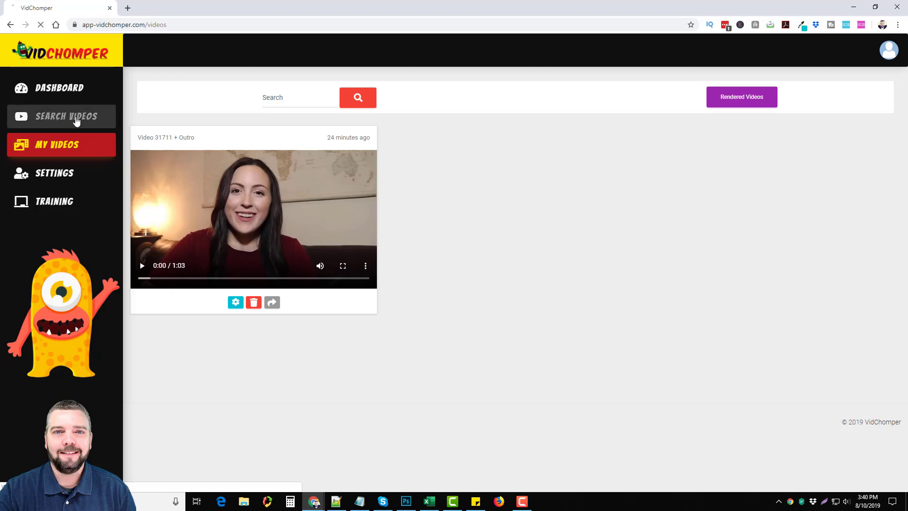
Search YouTube for 'cbd oil' and select the first result for joining.
{"action": "left_click", "coordinate": [59, 116]}
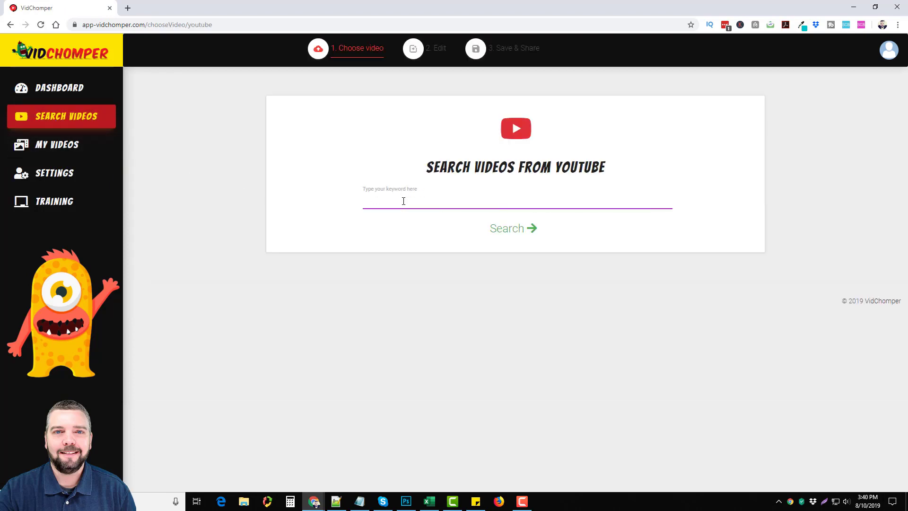
{"action": "type", "text": "cbd oil"}
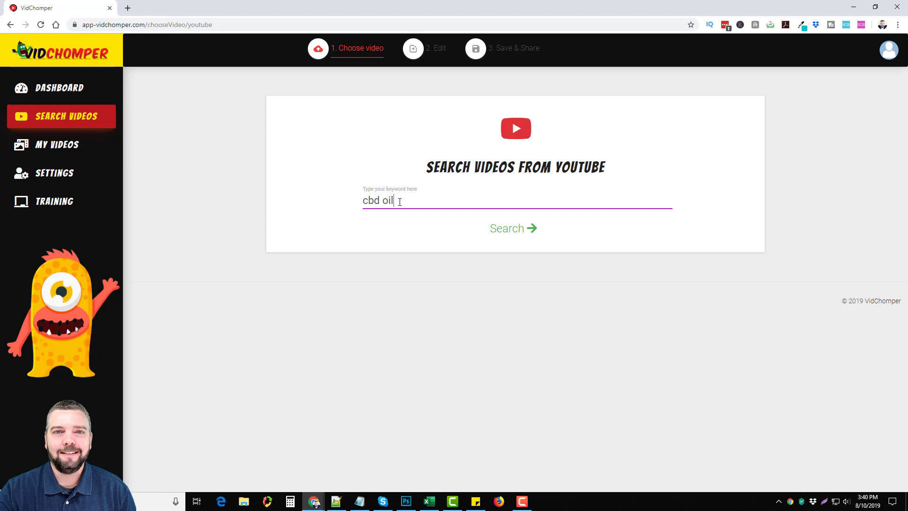
{"action": "left_click", "coordinate": [511, 227]}
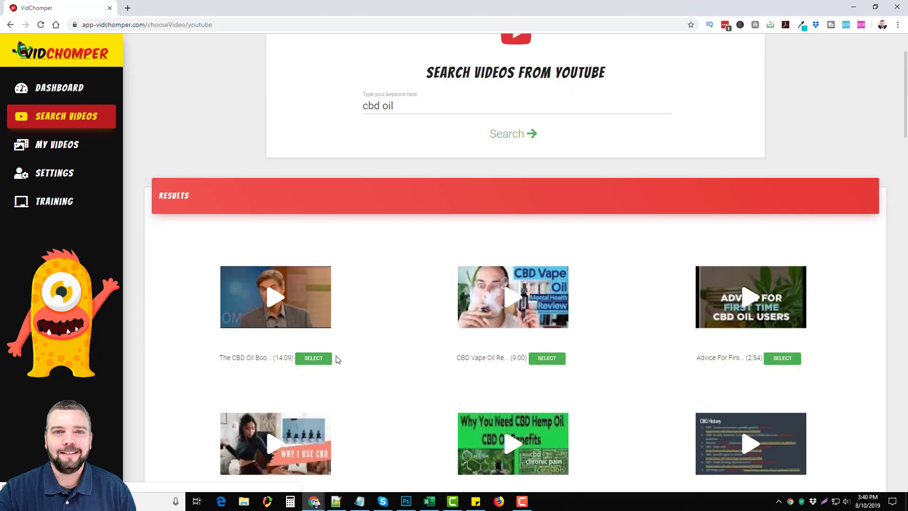
{"action": "left_click", "coordinate": [313, 357]}
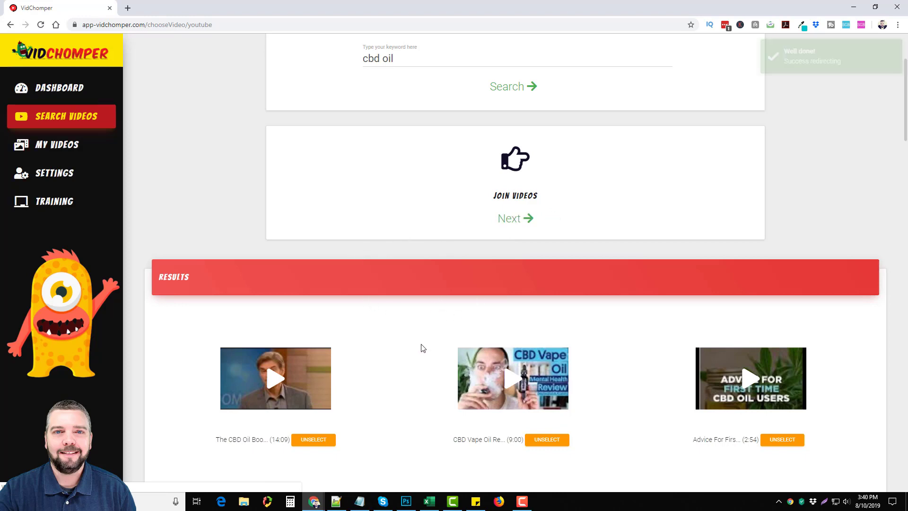
Continue to the Join Videos page with the three selected cbd oil clips.
{"action": "left_click", "coordinate": [514, 218]}
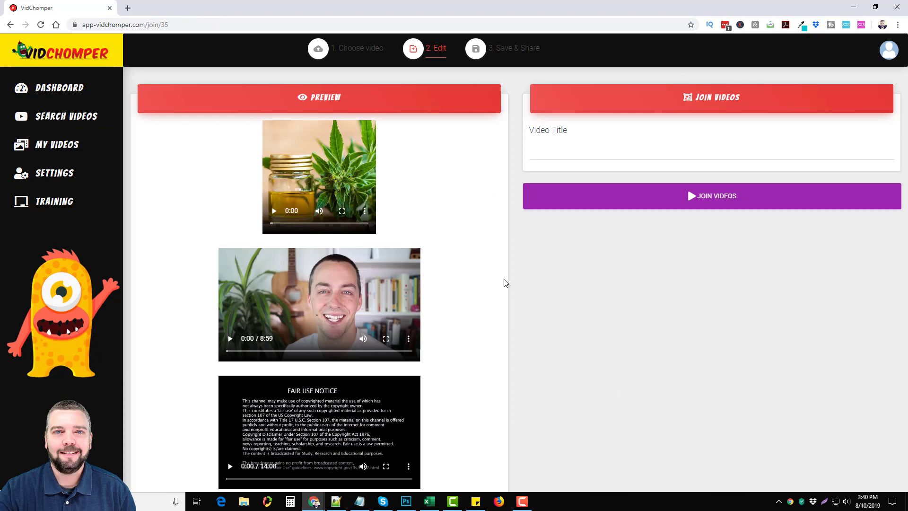
{"action": "mouse_move", "coordinate": [323, 251]}
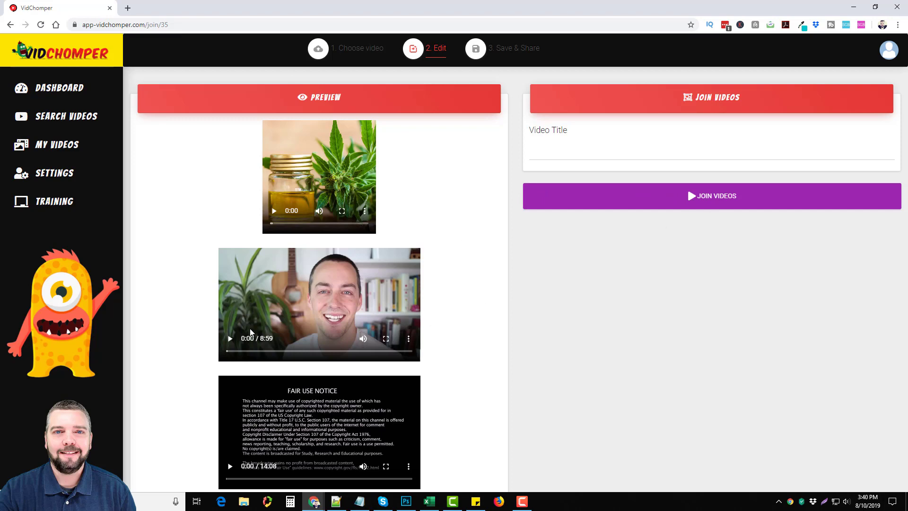
{"action": "mouse_move", "coordinate": [430, 256]}
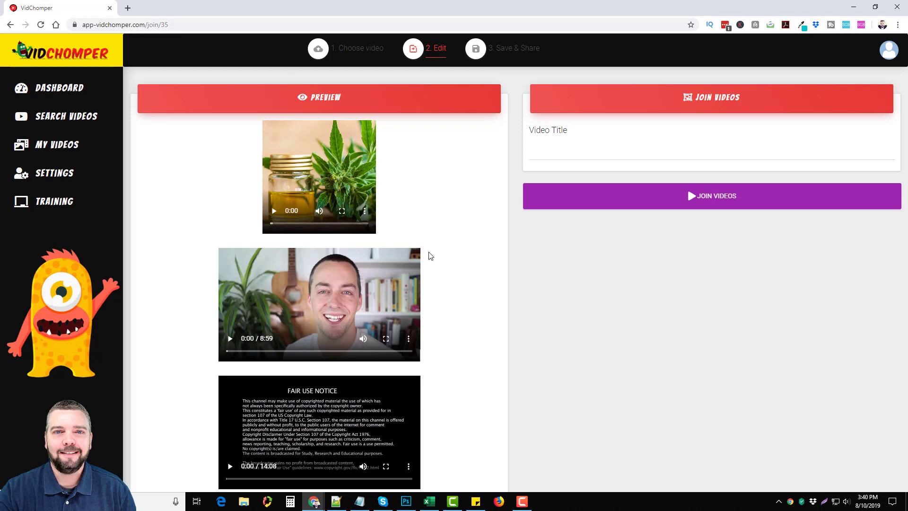
{"action": "mouse_move", "coordinate": [371, 230]}
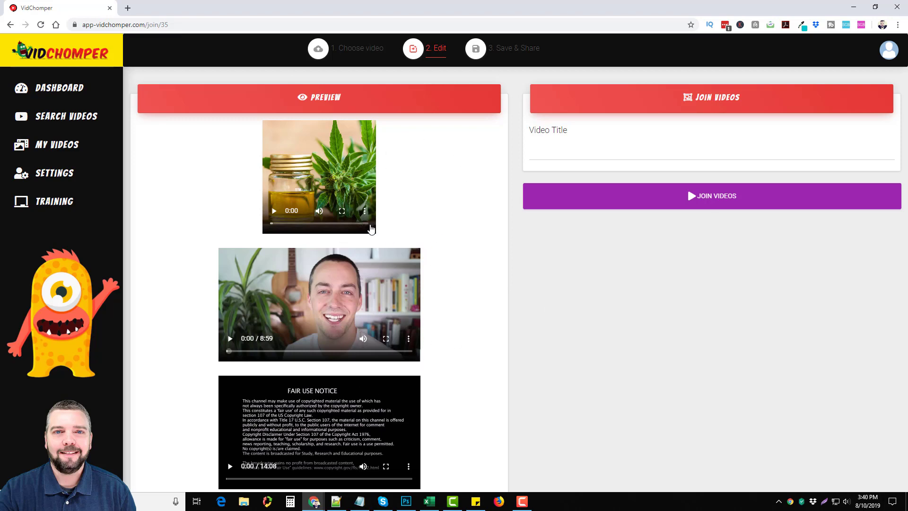
{"action": "mouse_move", "coordinate": [345, 375]}
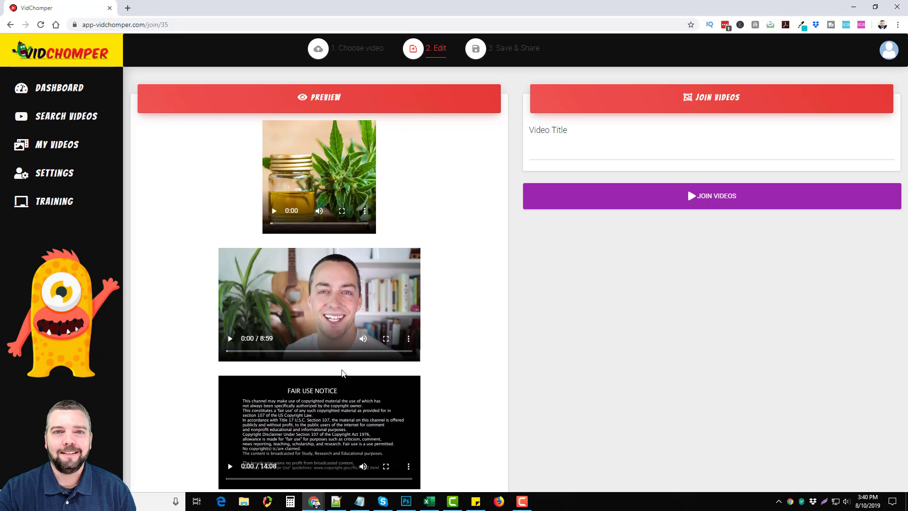
{"action": "mouse_move", "coordinate": [427, 394]}
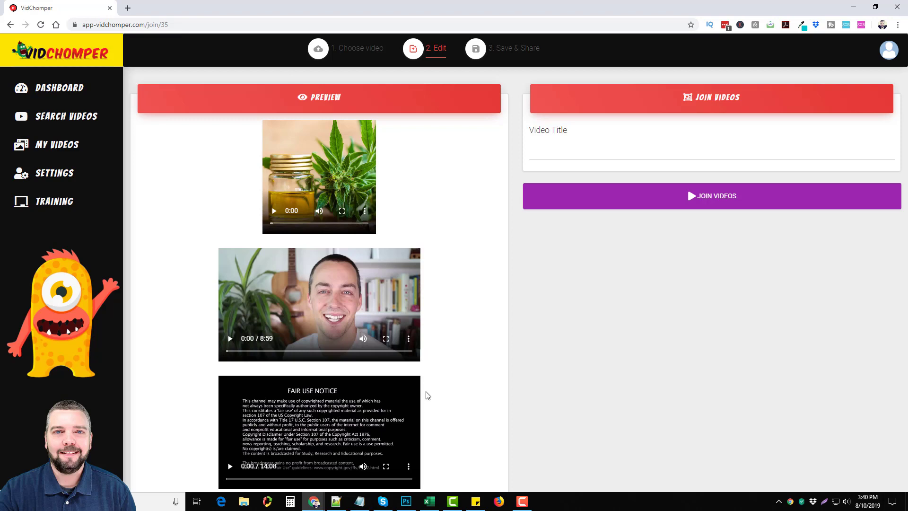
{"action": "mouse_move", "coordinate": [186, 210]}
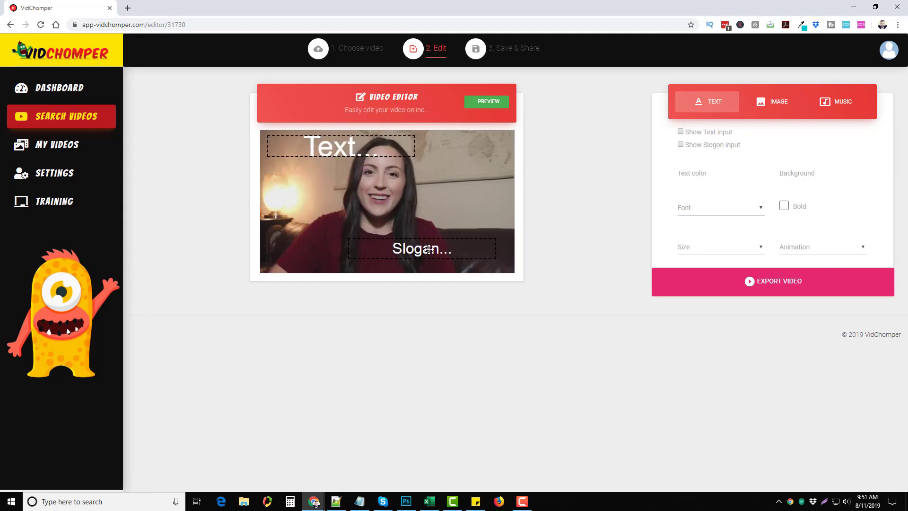
Turn off the Show Text and Show Slogan placeholders and show the IMAGE overlay options.
{"action": "left_click", "coordinate": [680, 144]}
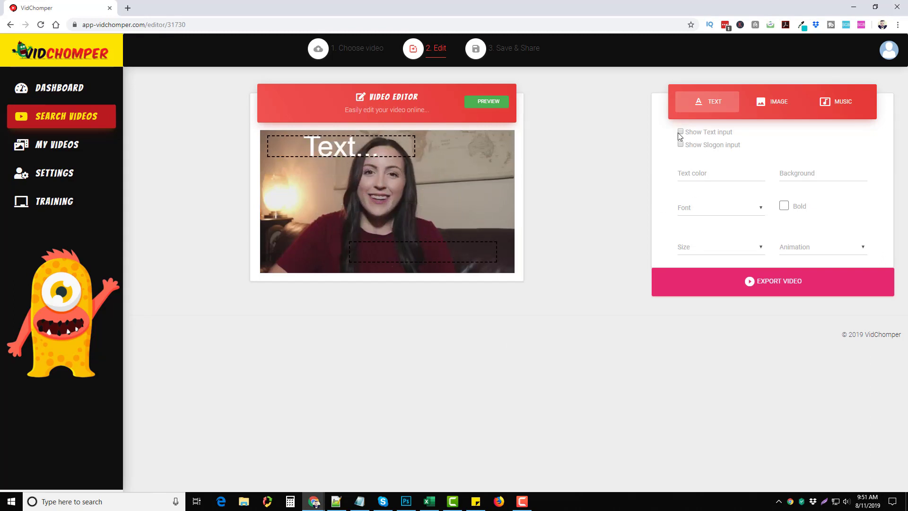
{"action": "left_click", "coordinate": [680, 144]}
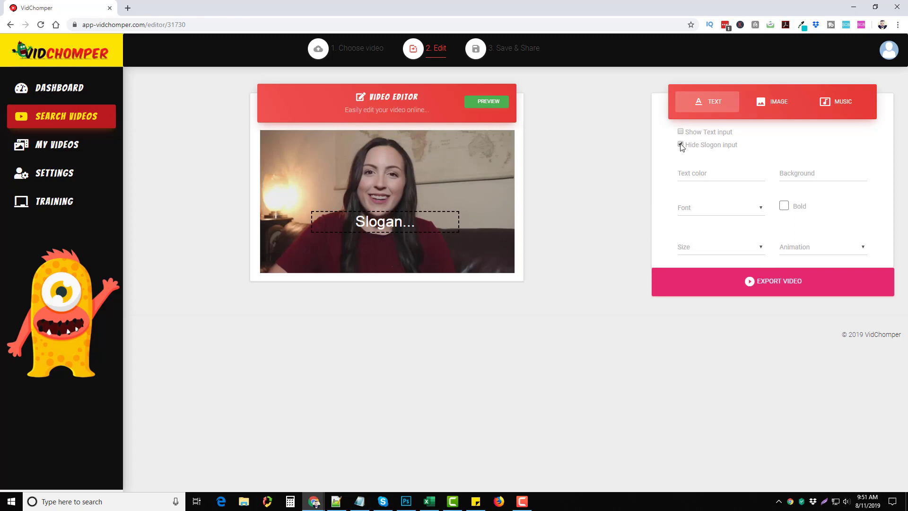
{"action": "left_click", "coordinate": [680, 144]}
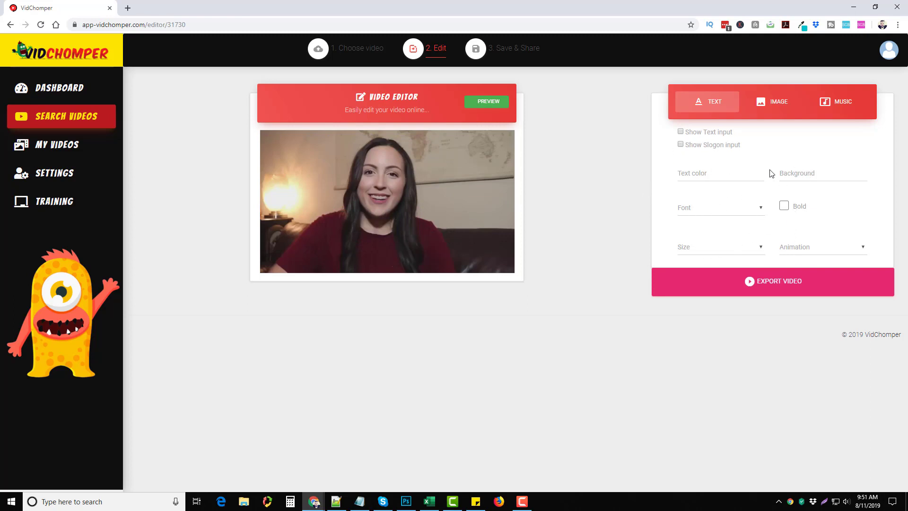
{"action": "left_click", "coordinate": [770, 101]}
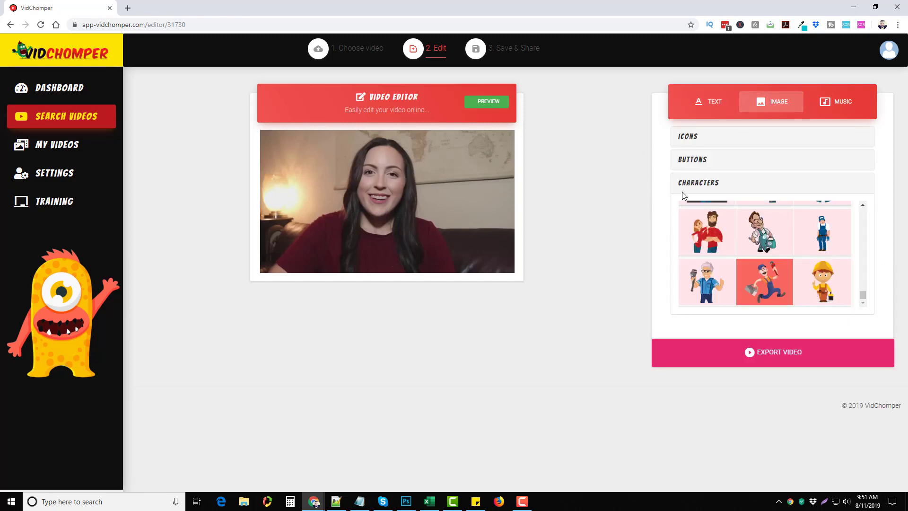
Browse the Icons, Buttons and Characters image collections, then show the MUSIC options.
{"action": "left_click", "coordinate": [688, 136]}
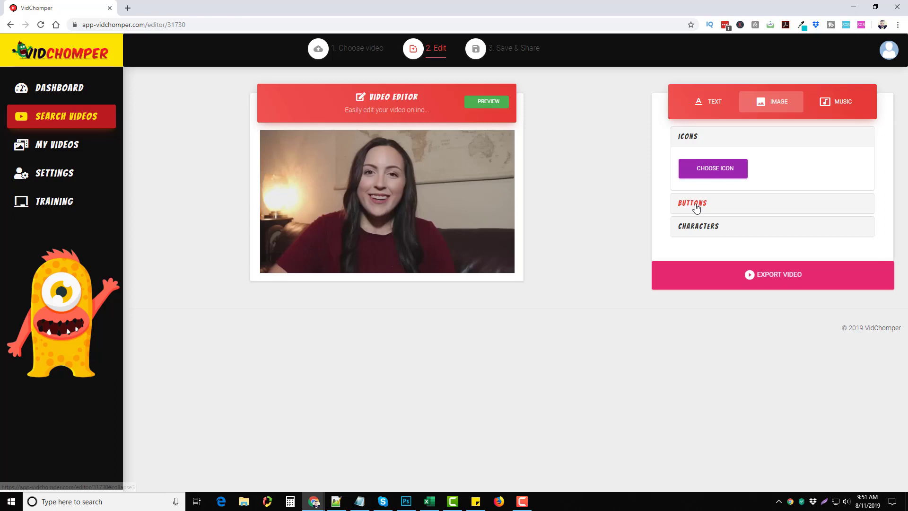
{"action": "left_click", "coordinate": [691, 203]}
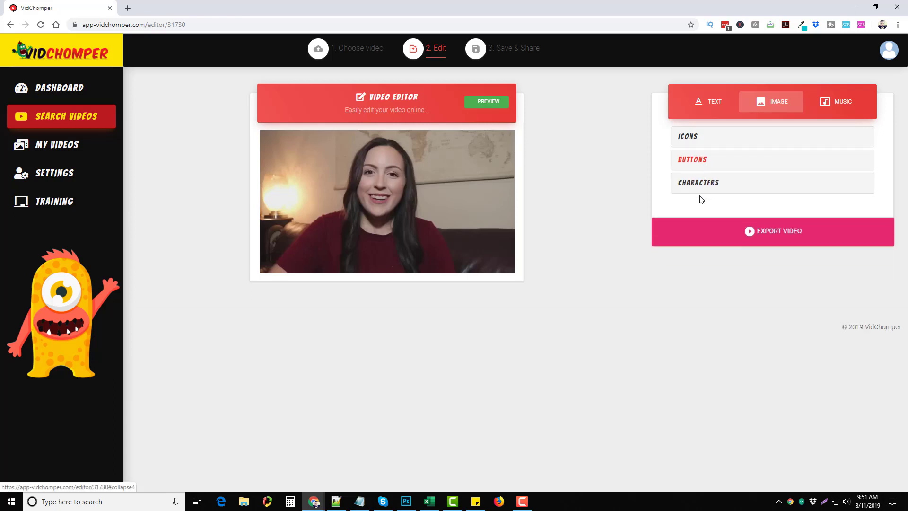
{"action": "left_click", "coordinate": [698, 182]}
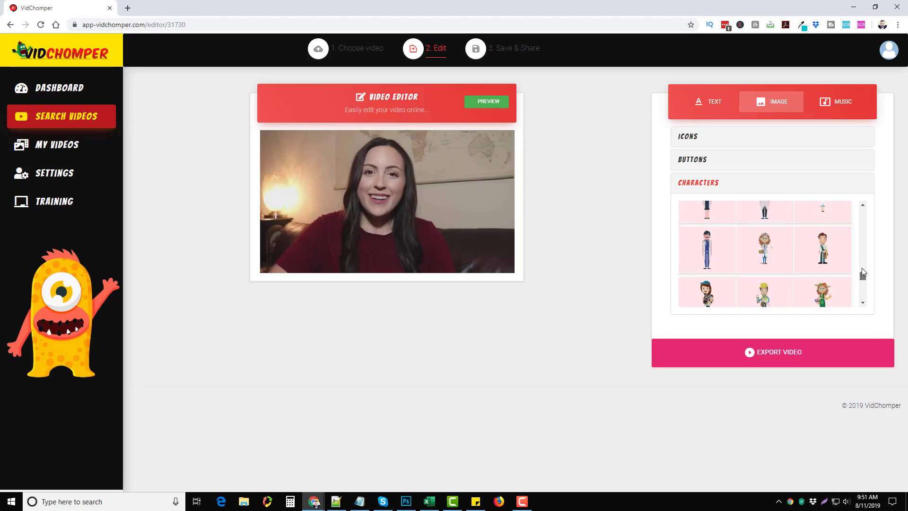
{"action": "scroll", "scroll_direction": "down", "scroll_amount": 3}
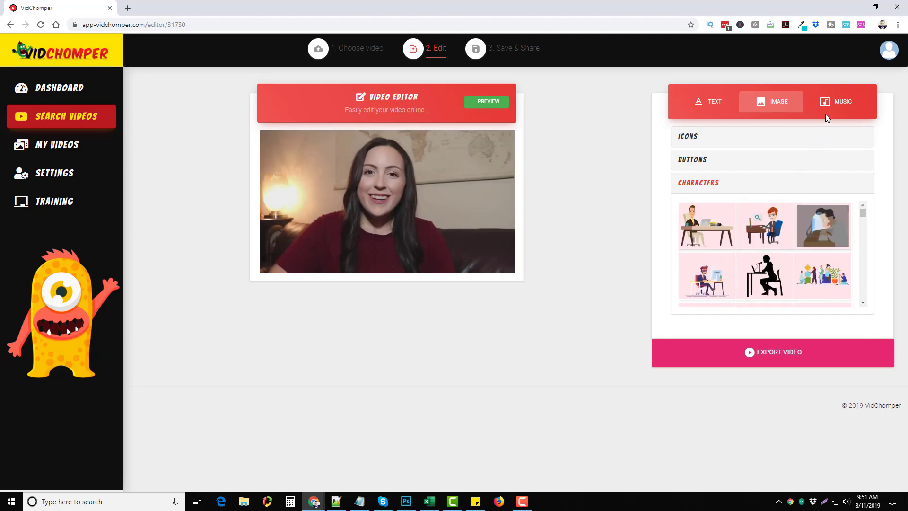
{"action": "left_click", "coordinate": [836, 101]}
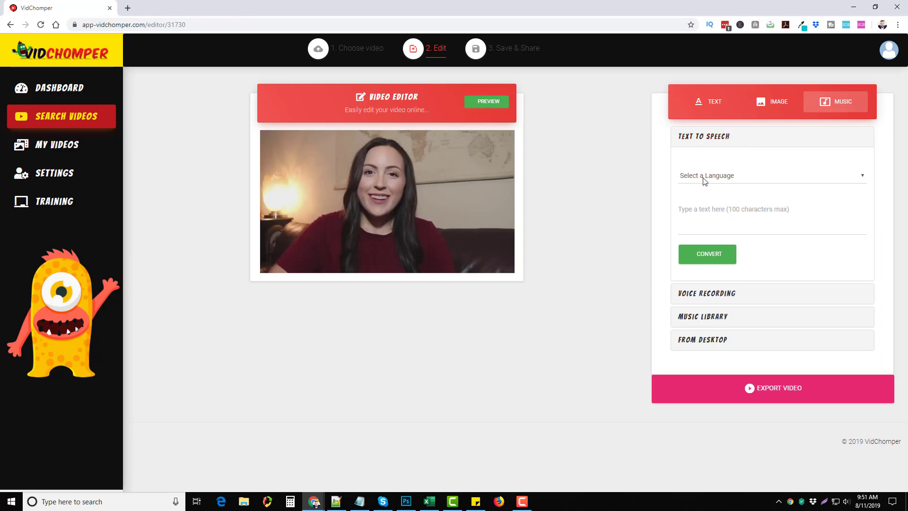
Browse the voice recording, music library and computer-upload audio options, then go to My Videos.
{"action": "left_click", "coordinate": [771, 176]}
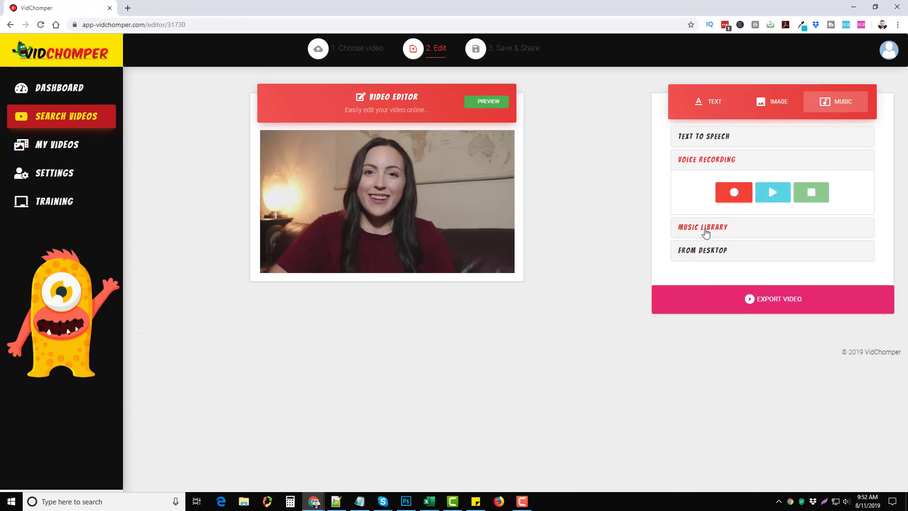
{"action": "left_click", "coordinate": [702, 226]}
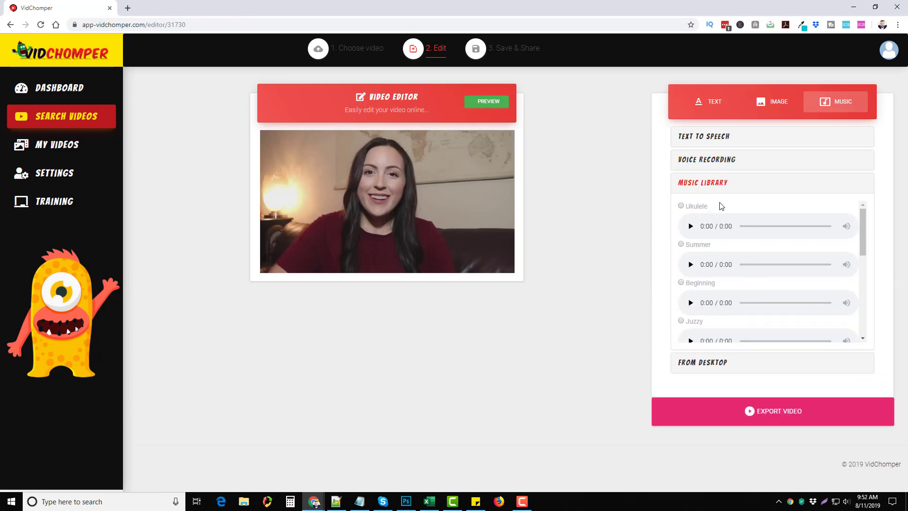
{"action": "left_click", "coordinate": [702, 183]}
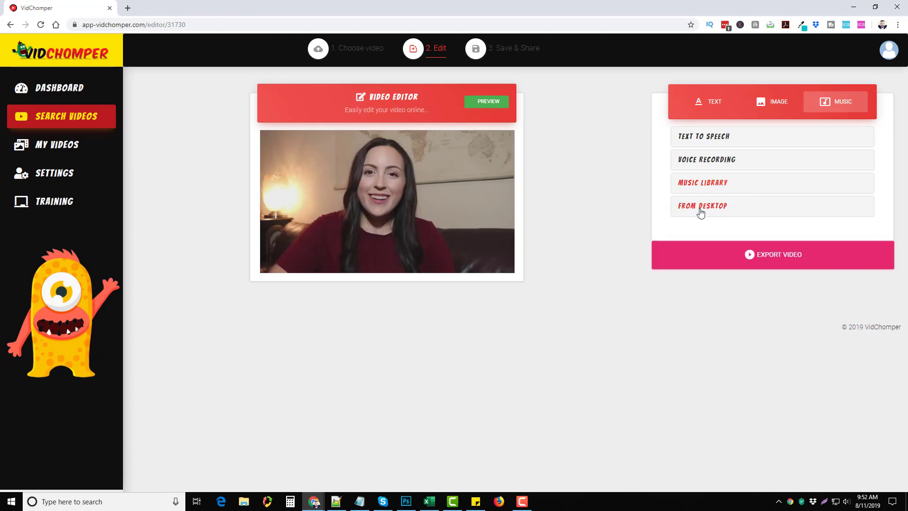
{"action": "left_click", "coordinate": [701, 206]}
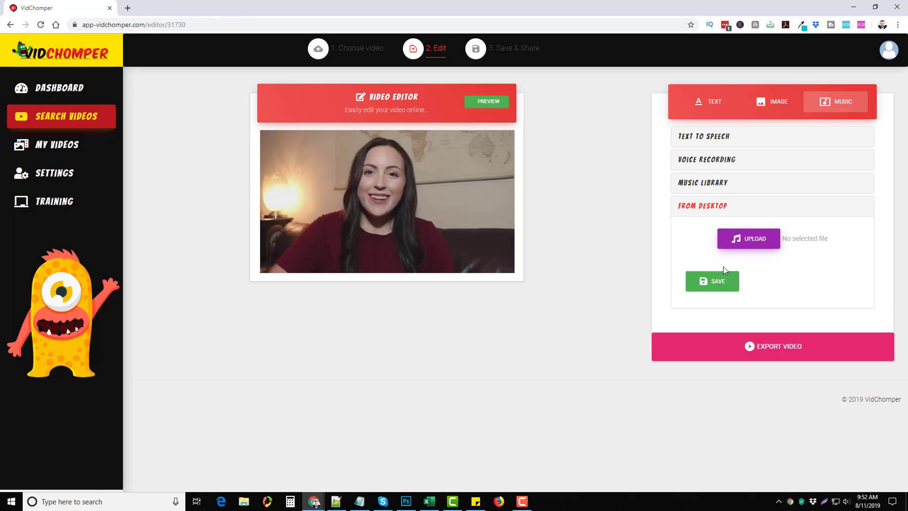
{"action": "mouse_move", "coordinate": [782, 296]}
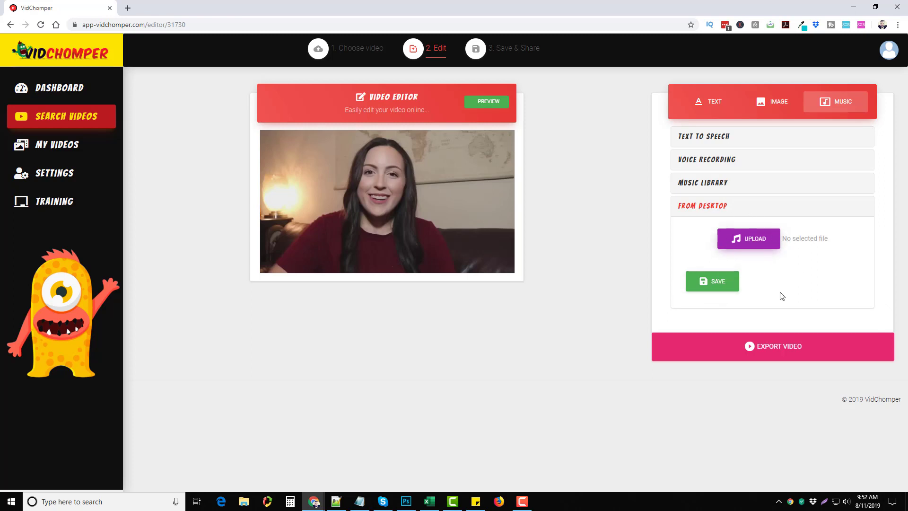
{"action": "mouse_move", "coordinate": [586, 225]}
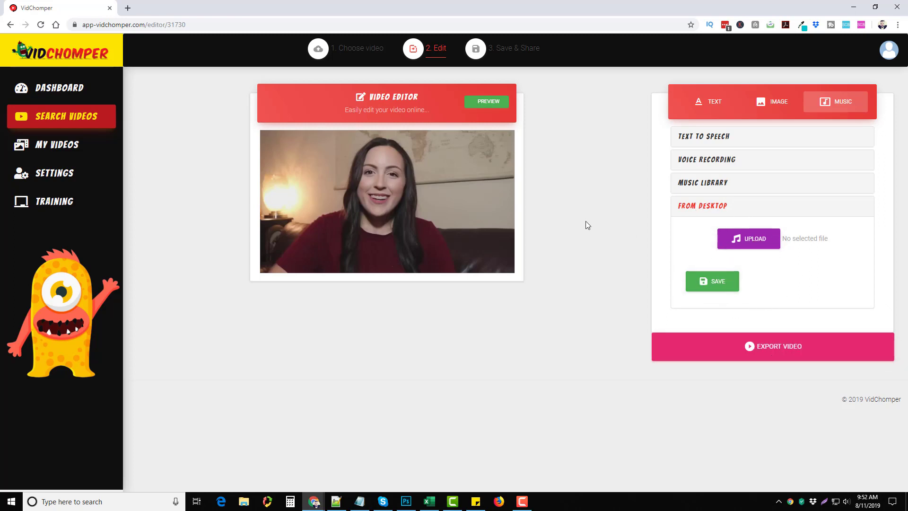
{"action": "mouse_move", "coordinate": [549, 382]}
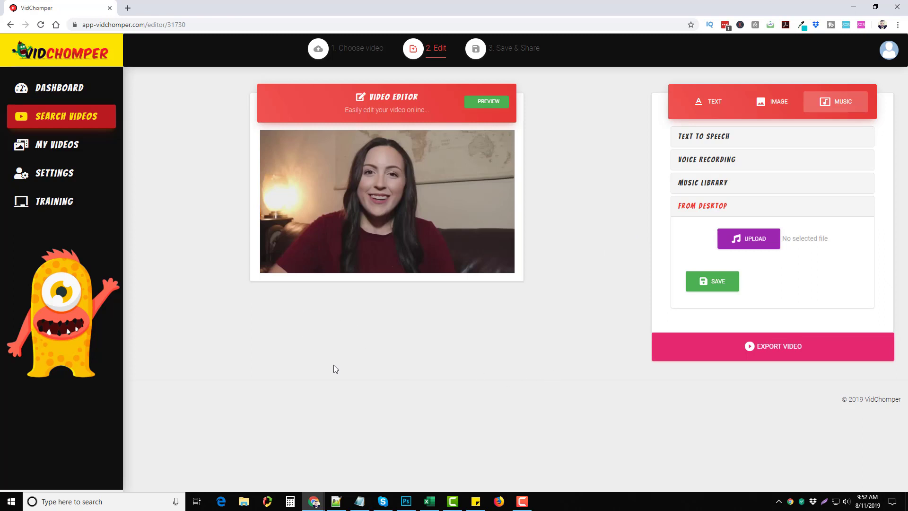
{"action": "left_click", "coordinate": [56, 145]}
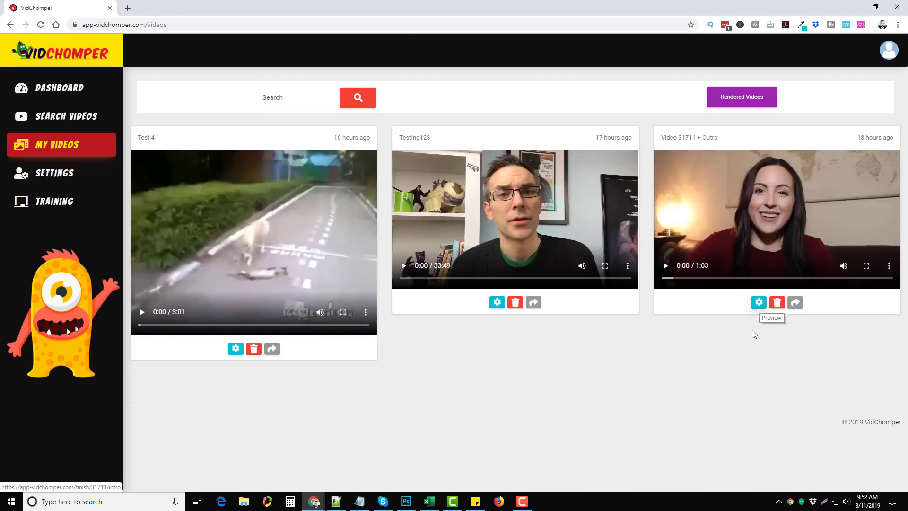
Open Video 31711 + Outro's page, reveal its Edit options and choose Trim.
{"action": "left_click", "coordinate": [758, 302]}
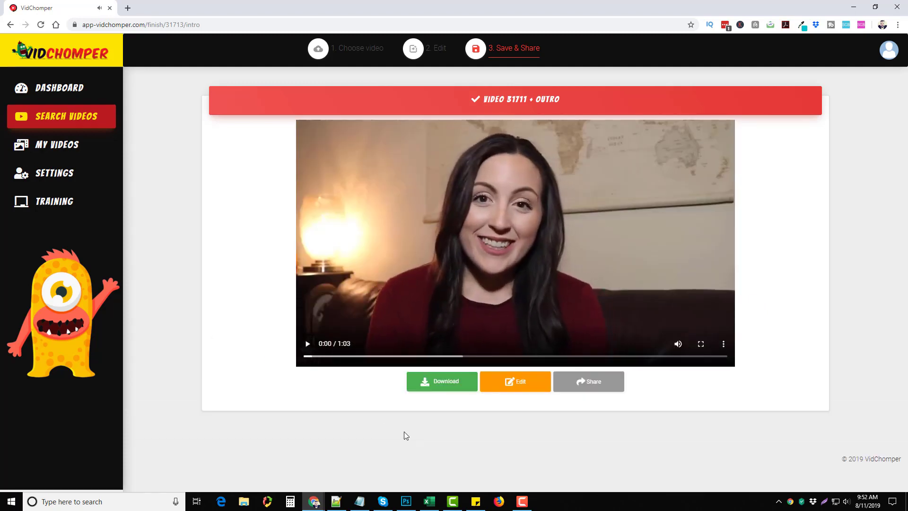
{"action": "mouse_move", "coordinate": [516, 381]}
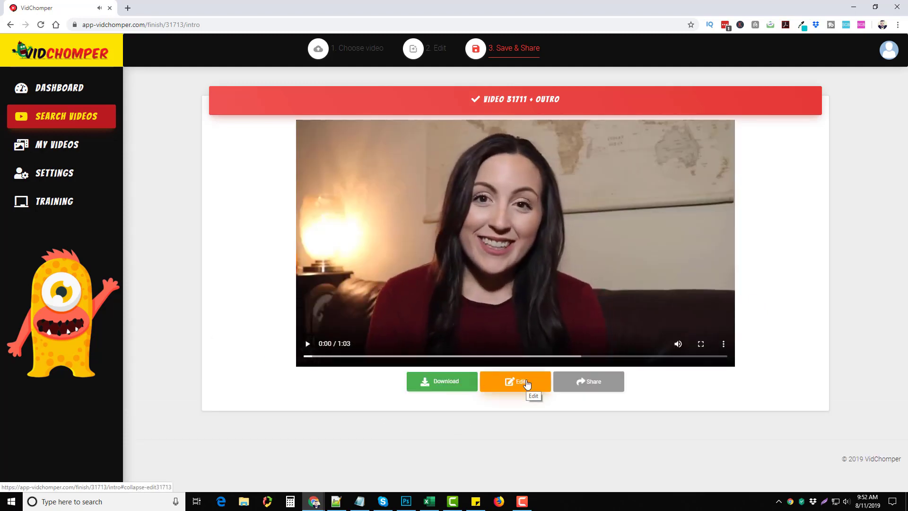
{"action": "left_click", "coordinate": [515, 381]}
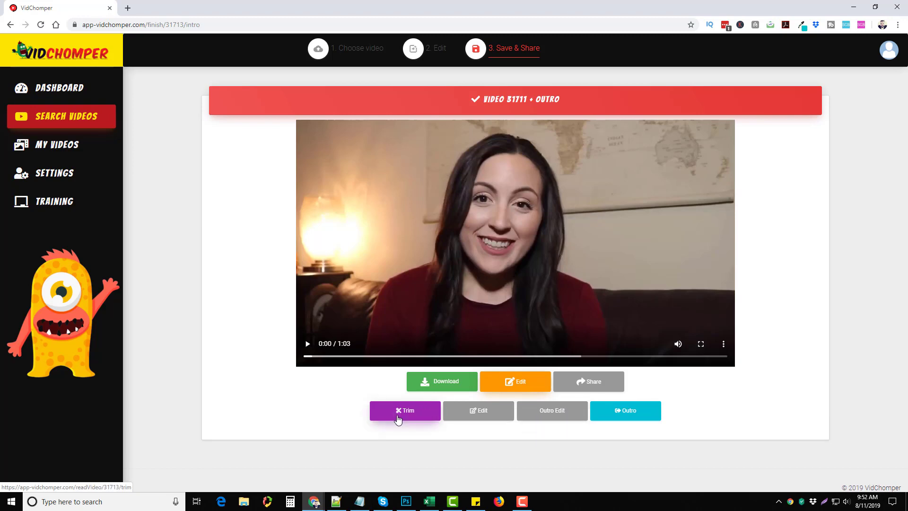
{"action": "left_click", "coordinate": [404, 410]}
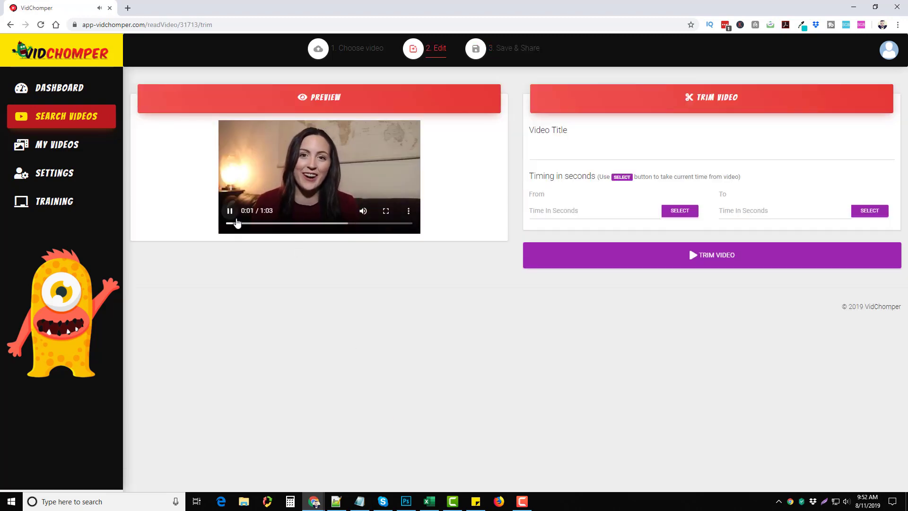
Pause the preview, set the trim range to 0–62 seconds, and return to My Videos.
{"action": "left_click", "coordinate": [229, 211]}
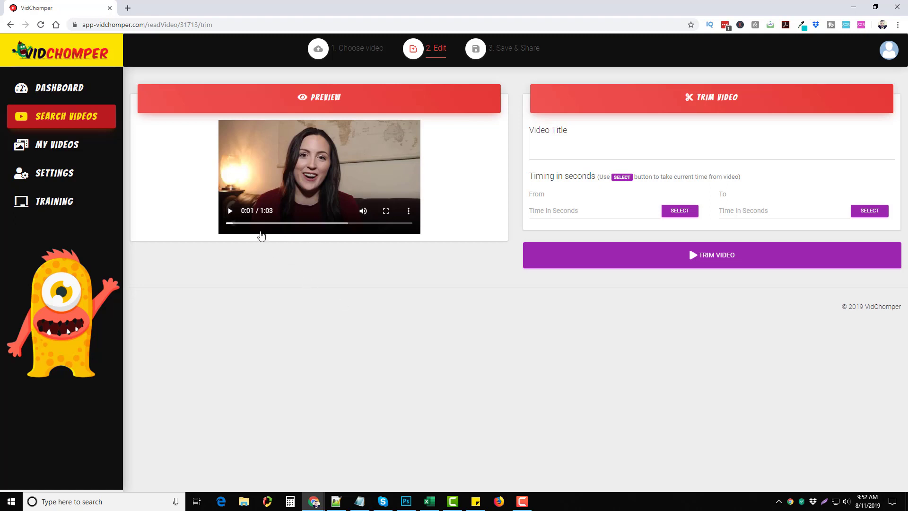
{"action": "left_click", "coordinate": [590, 210]}
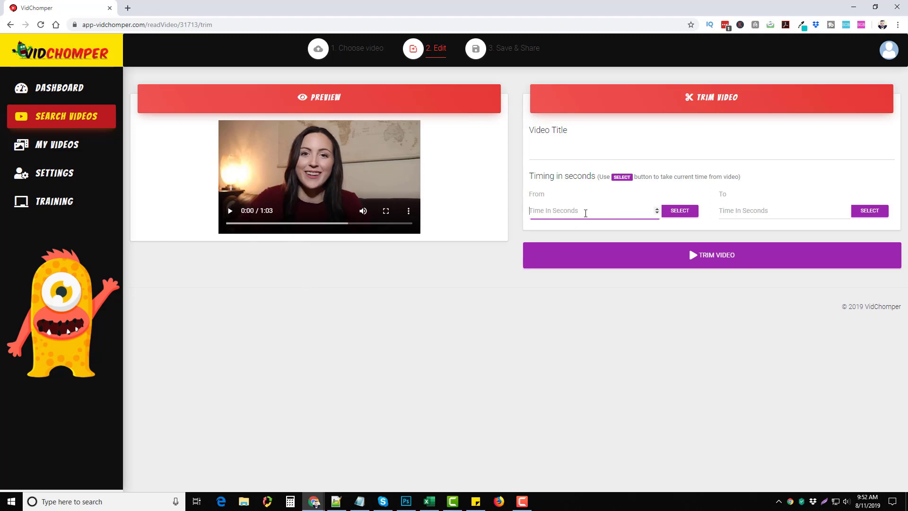
{"action": "left_click", "coordinate": [679, 210]}
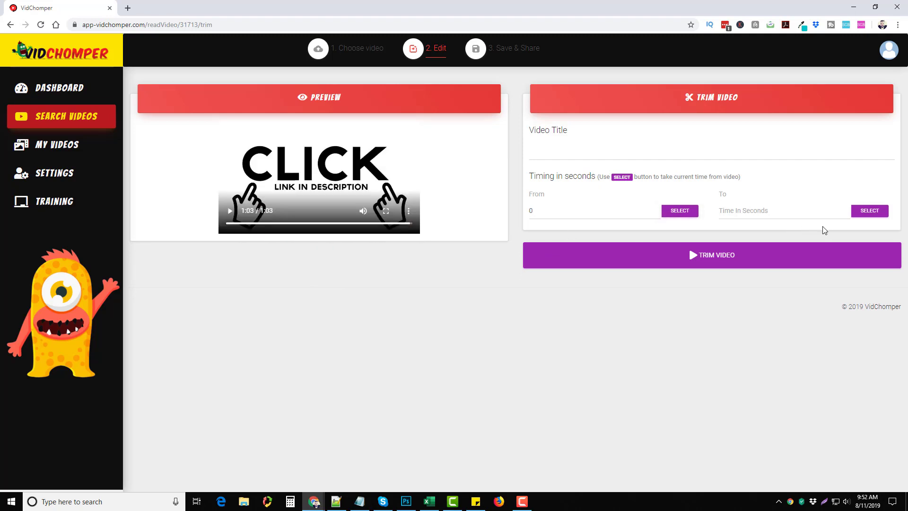
{"action": "left_click", "coordinate": [869, 209]}
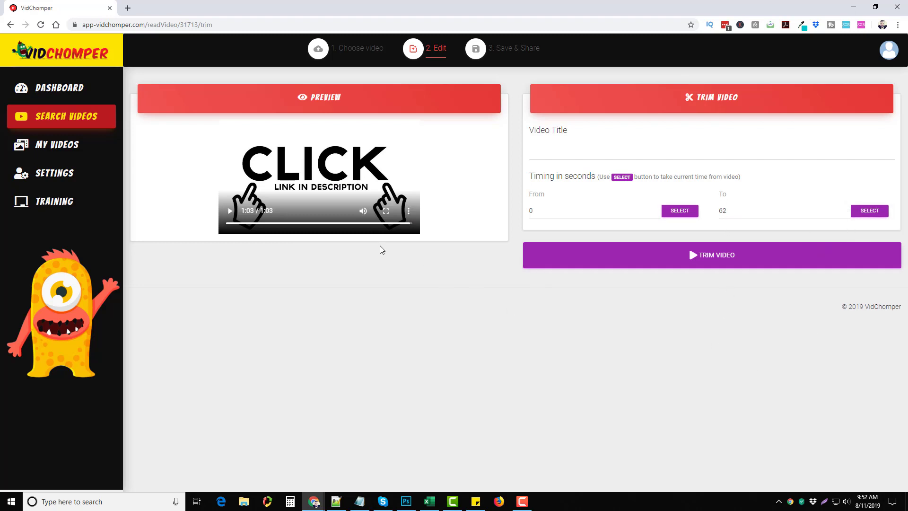
{"action": "mouse_move", "coordinate": [588, 337]}
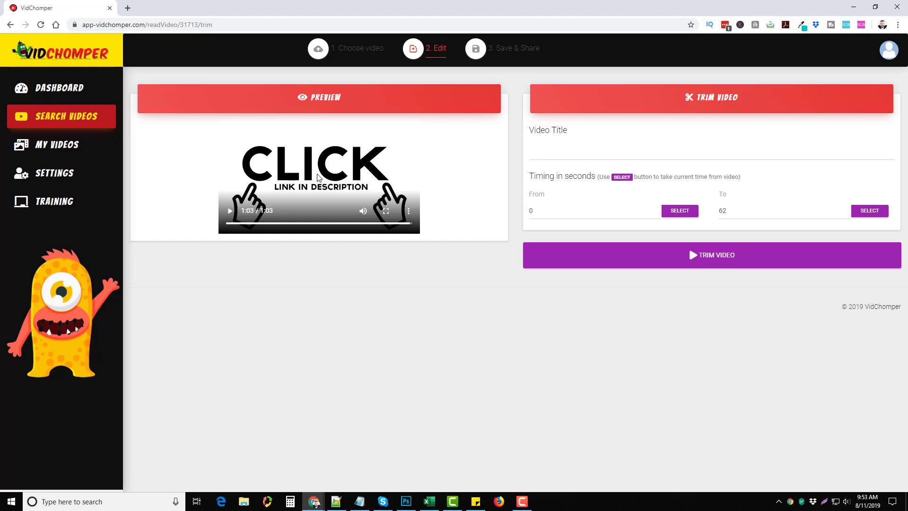
{"action": "mouse_move", "coordinate": [402, 307]}
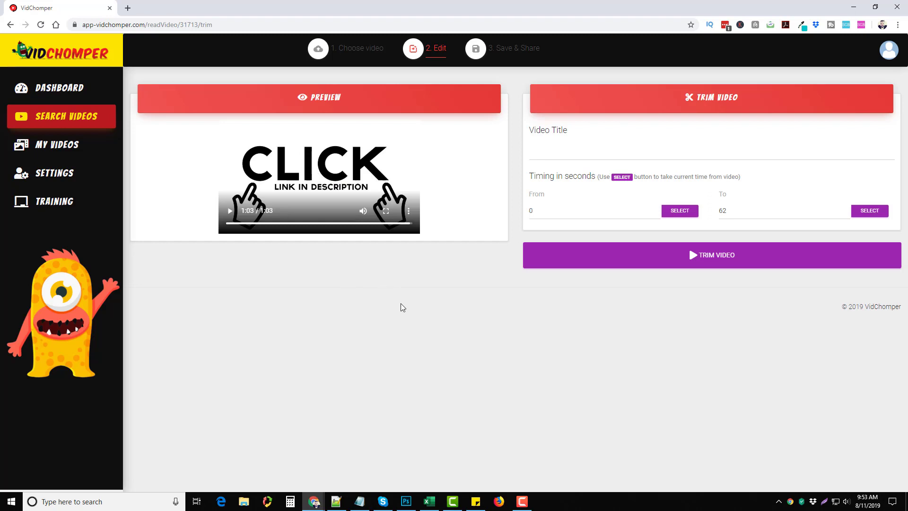
{"action": "mouse_move", "coordinate": [426, 320]}
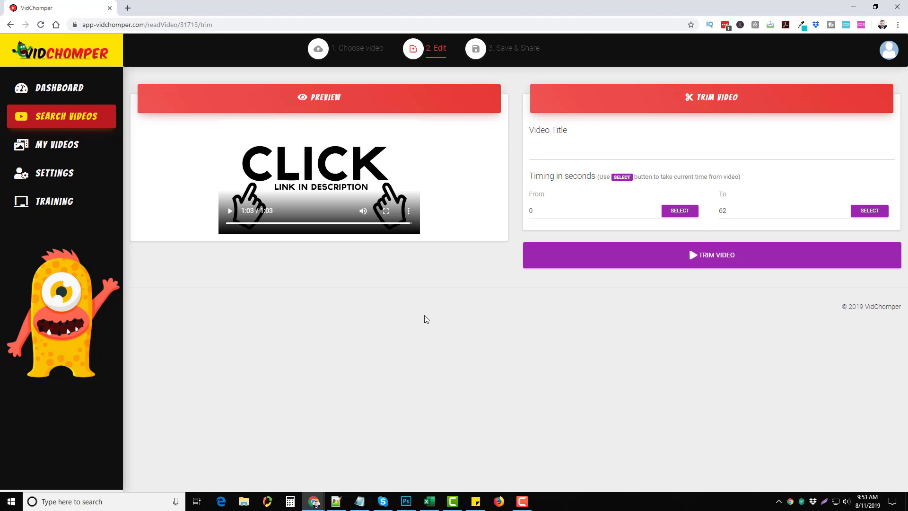
{"action": "mouse_move", "coordinate": [685, 371]}
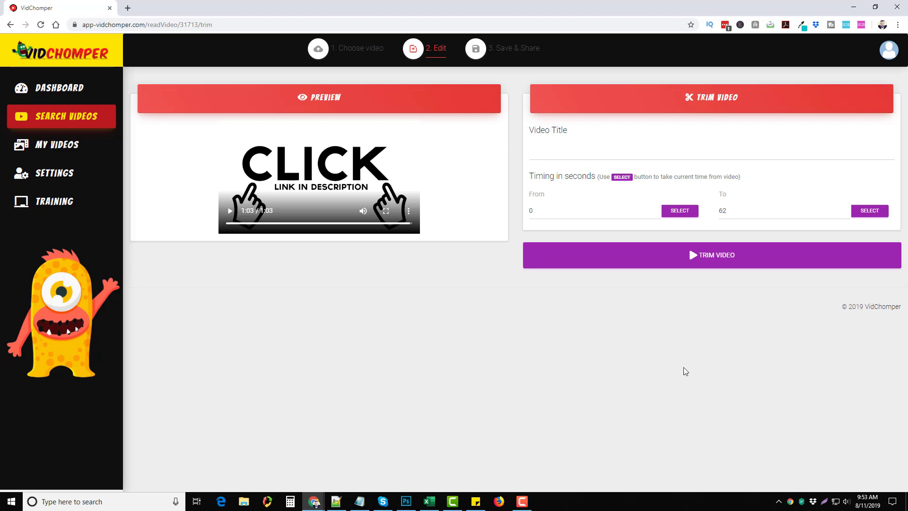
{"action": "mouse_move", "coordinate": [477, 371]}
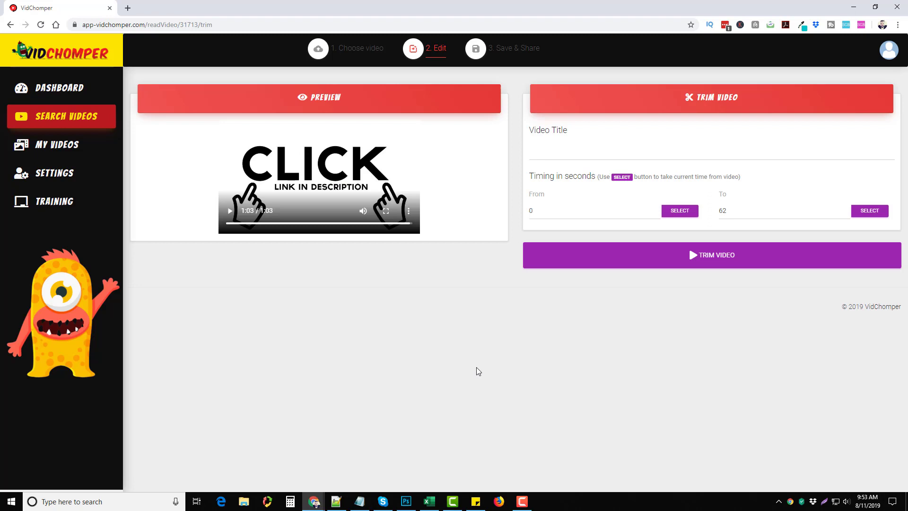
{"action": "mouse_move", "coordinate": [410, 369]}
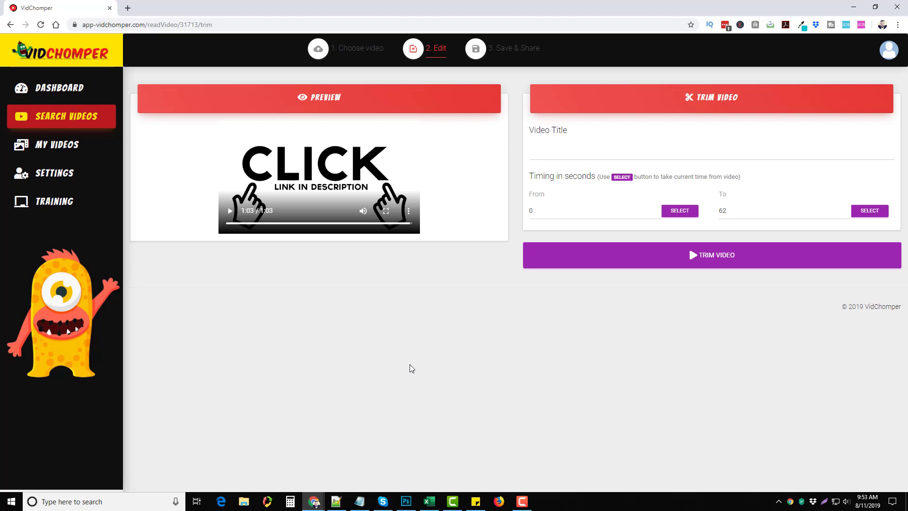
{"action": "mouse_move", "coordinate": [408, 254]}
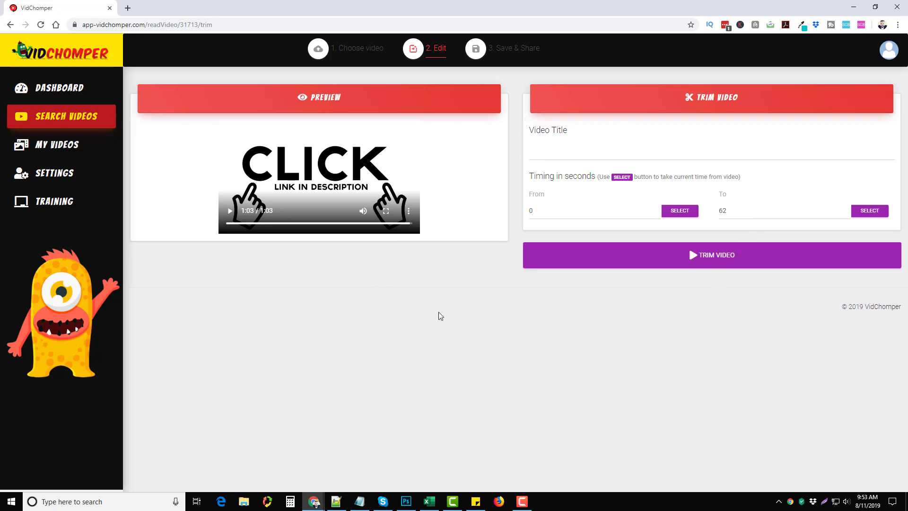
{"action": "mouse_move", "coordinate": [323, 308]}
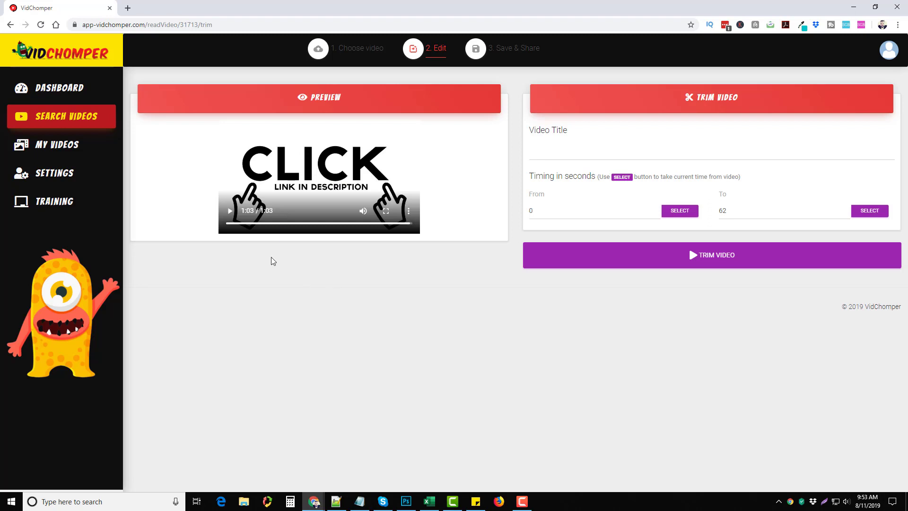
{"action": "mouse_move", "coordinate": [422, 289]}
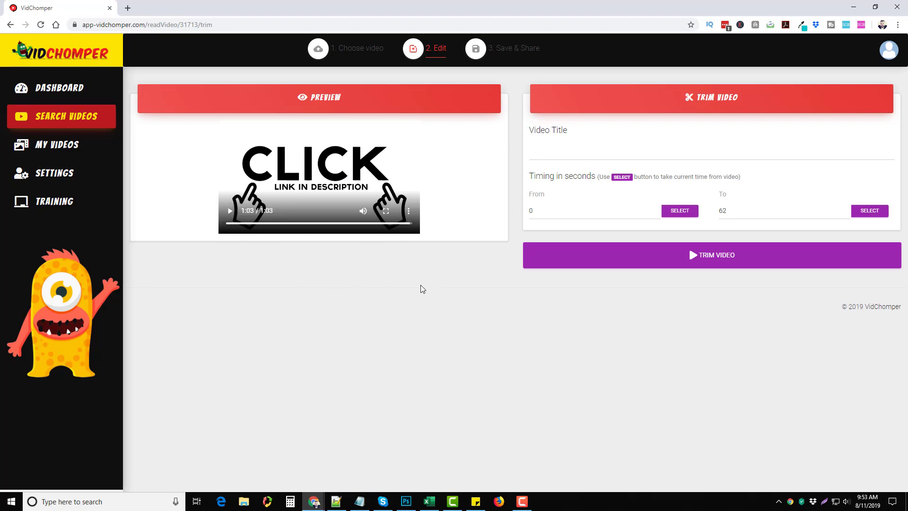
{"action": "mouse_move", "coordinate": [351, 329]}
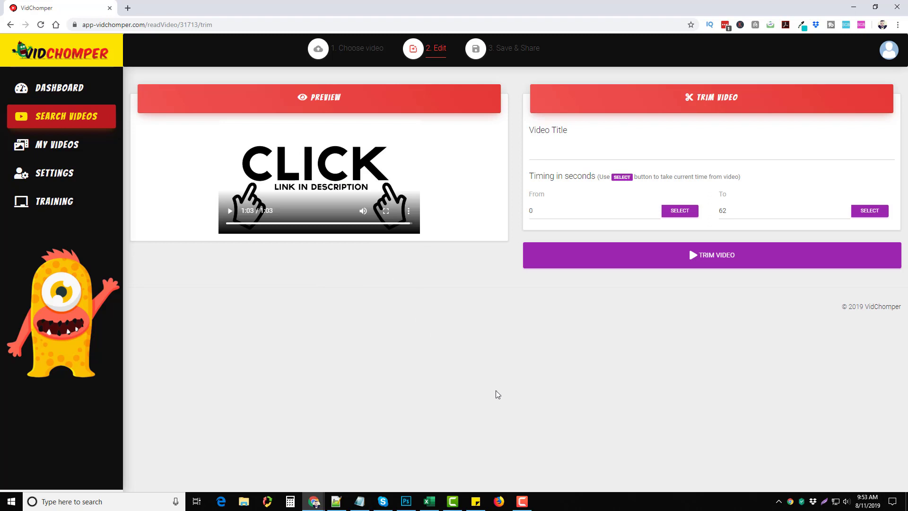
{"action": "left_click", "coordinate": [54, 144]}
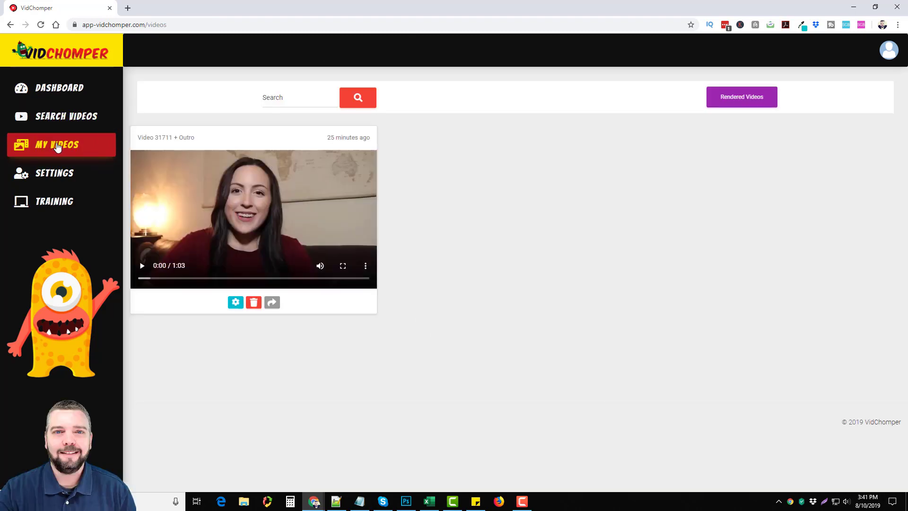